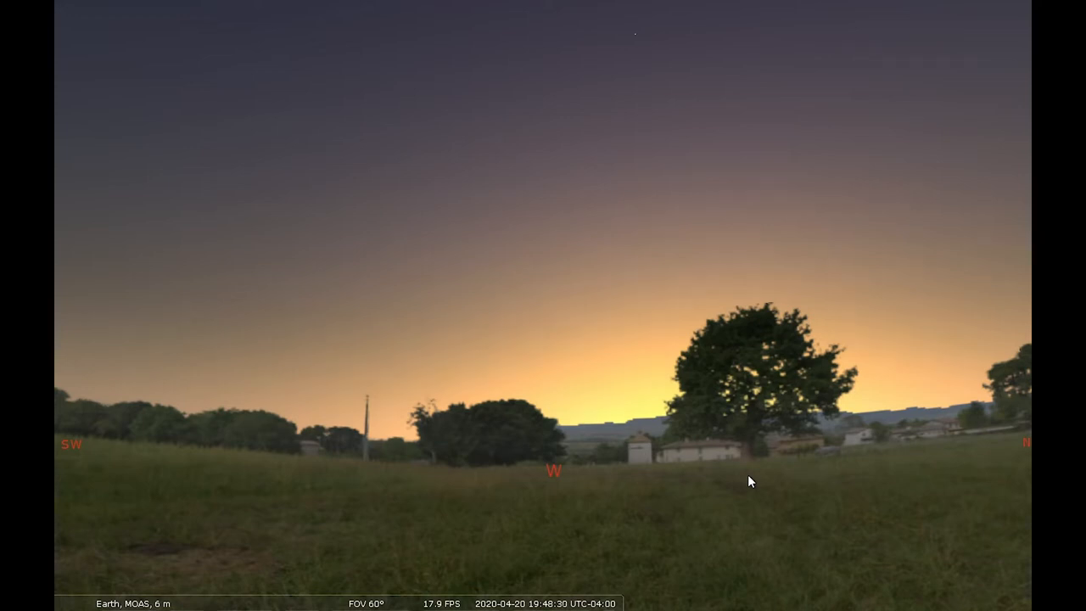
mouse_move(737, 441)
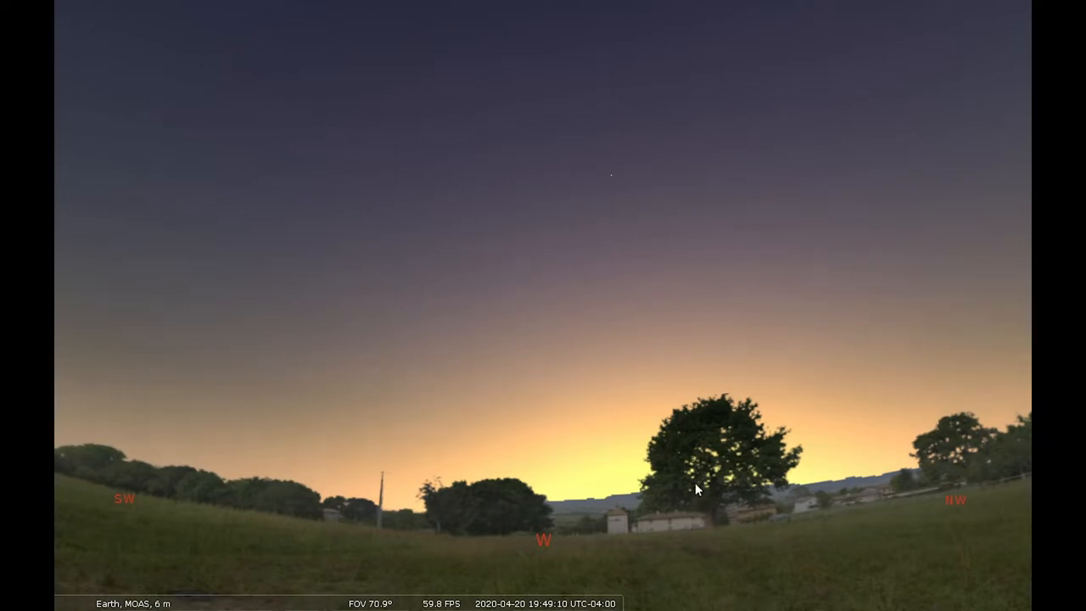
mouse_move(722, 272)
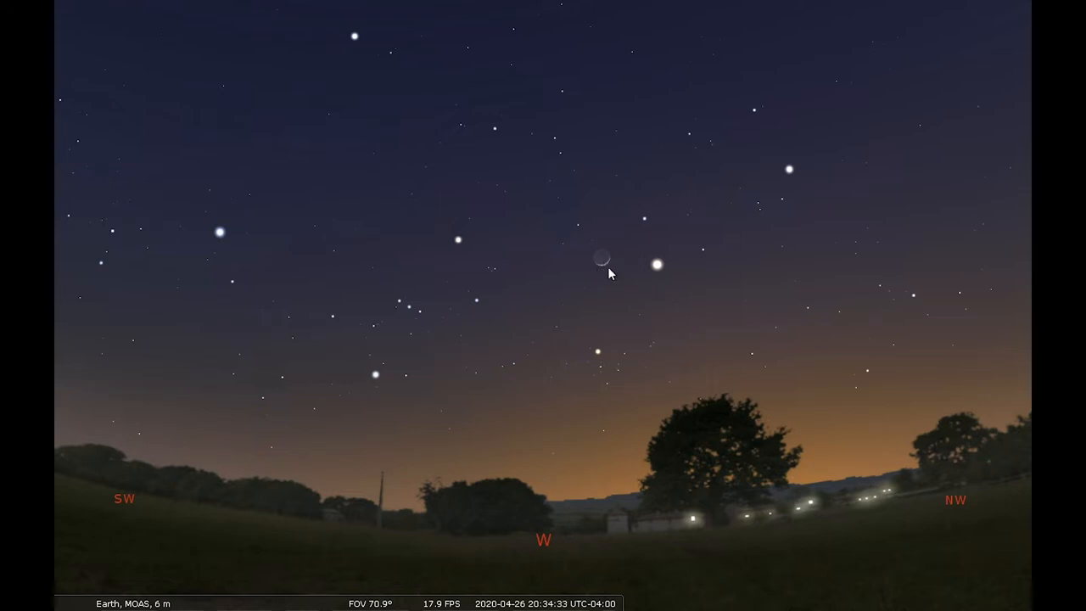
mouse_move(664, 273)
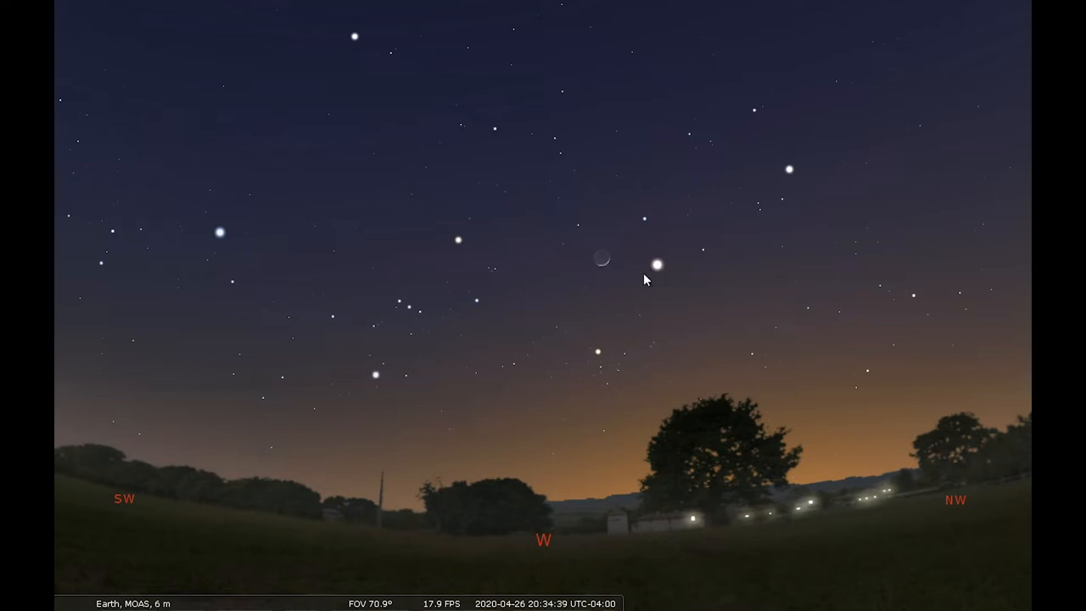
mouse_move(601, 258)
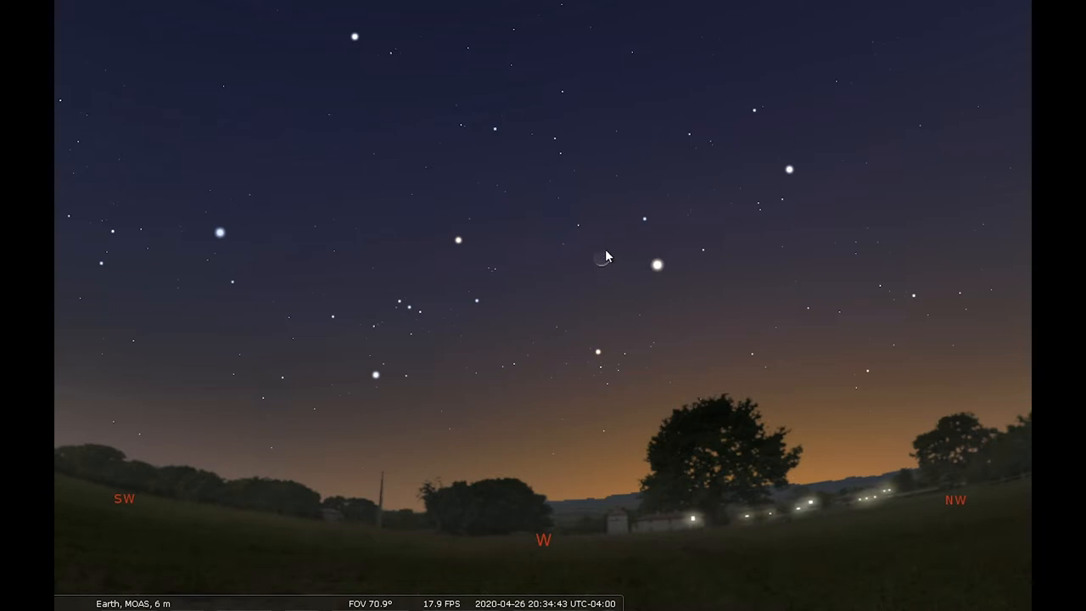
mouse_move(597, 265)
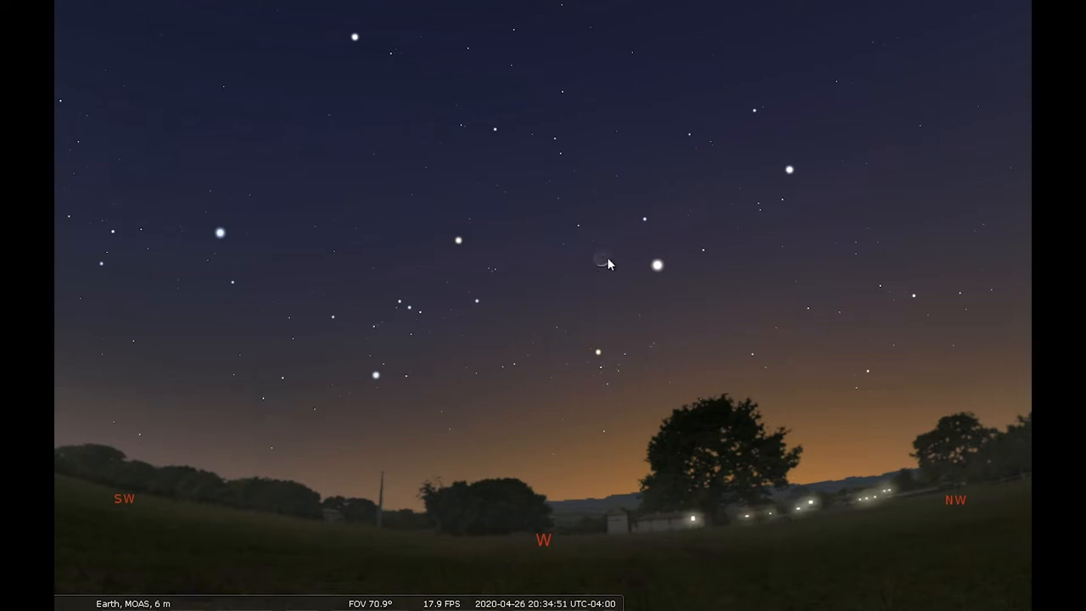
mouse_move(645, 338)
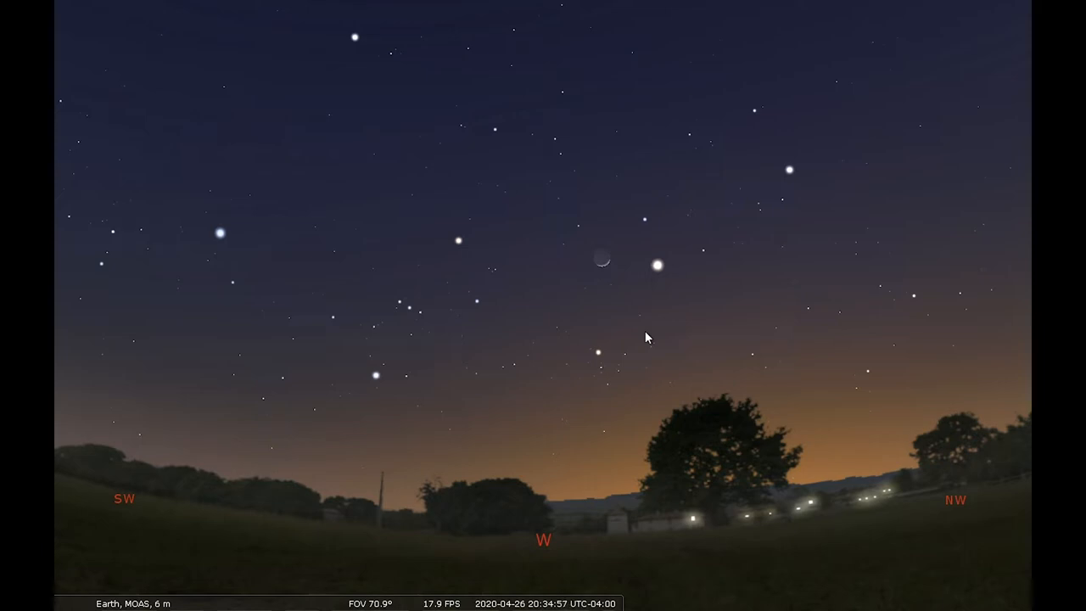
mouse_move(601, 261)
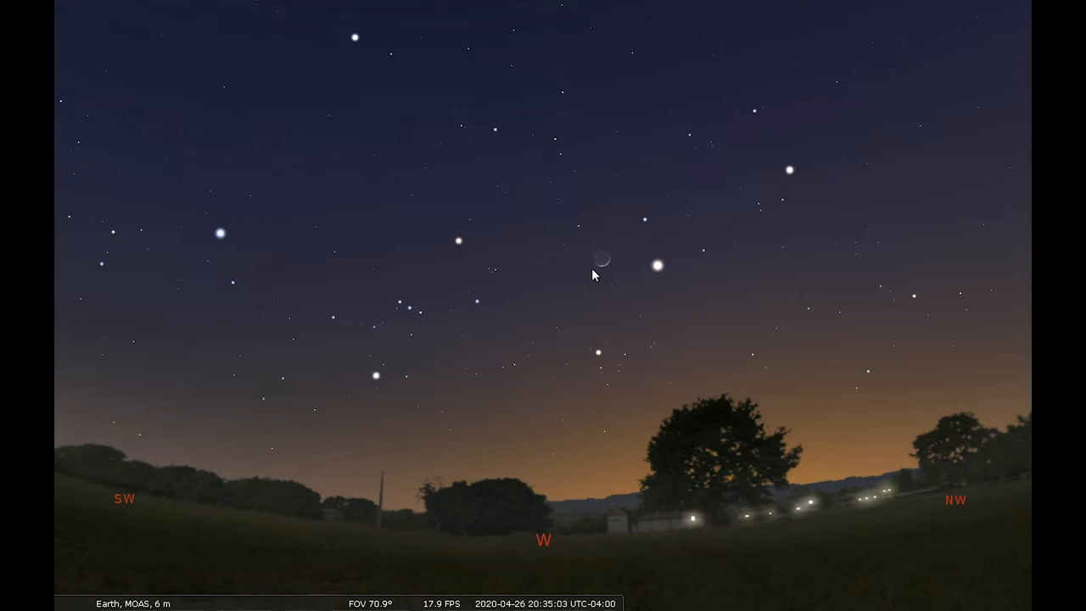
mouse_move(714, 340)
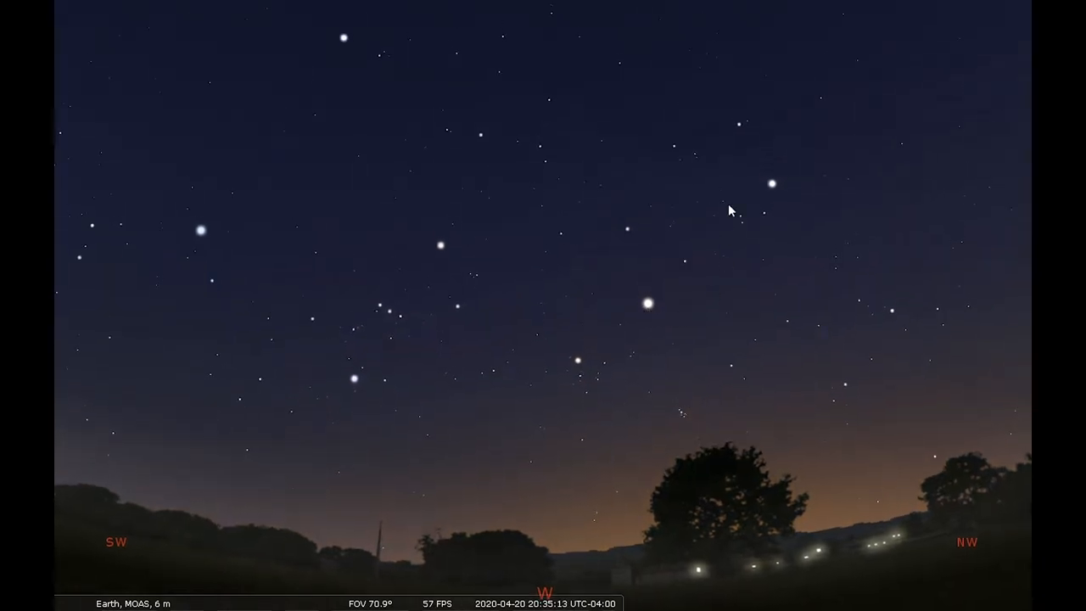
mouse_move(630, 428)
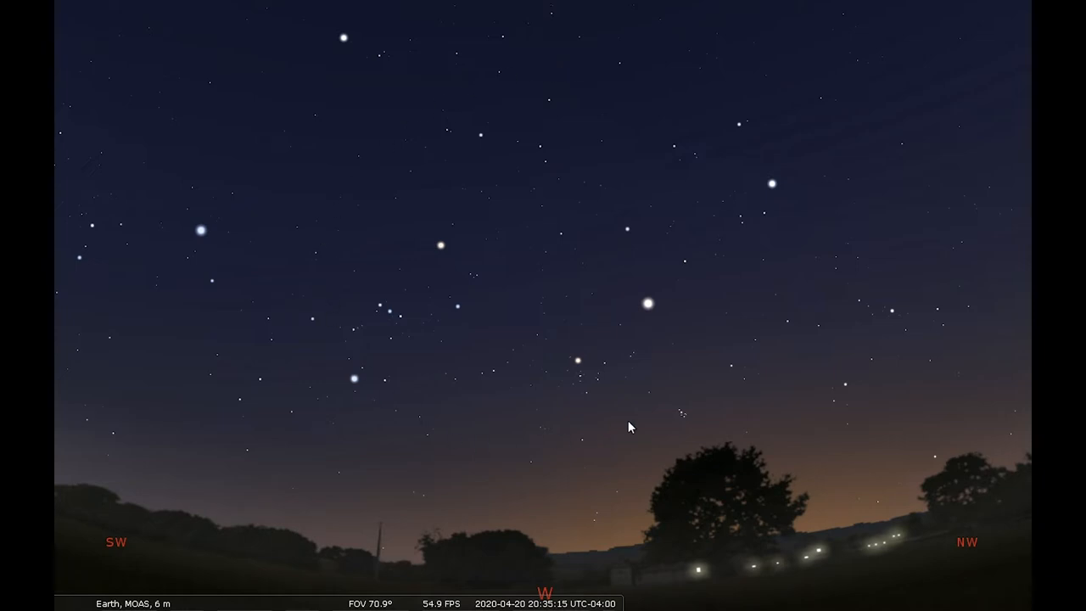
mouse_move(654, 311)
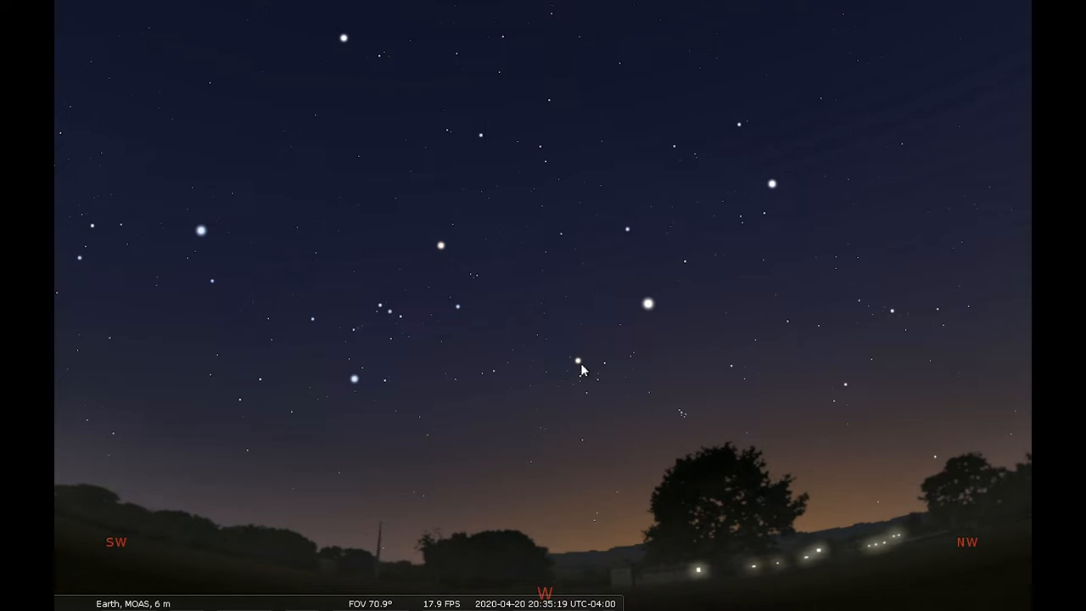
Select Aldebaran to show its details as a variable double star in Taurus.
click(578, 360)
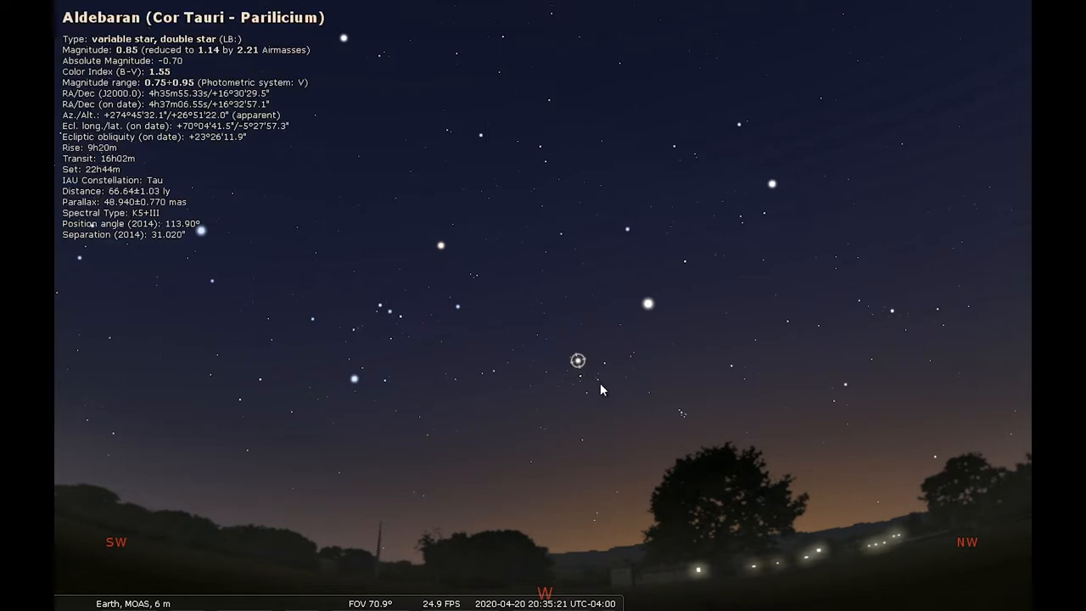
mouse_move(580, 366)
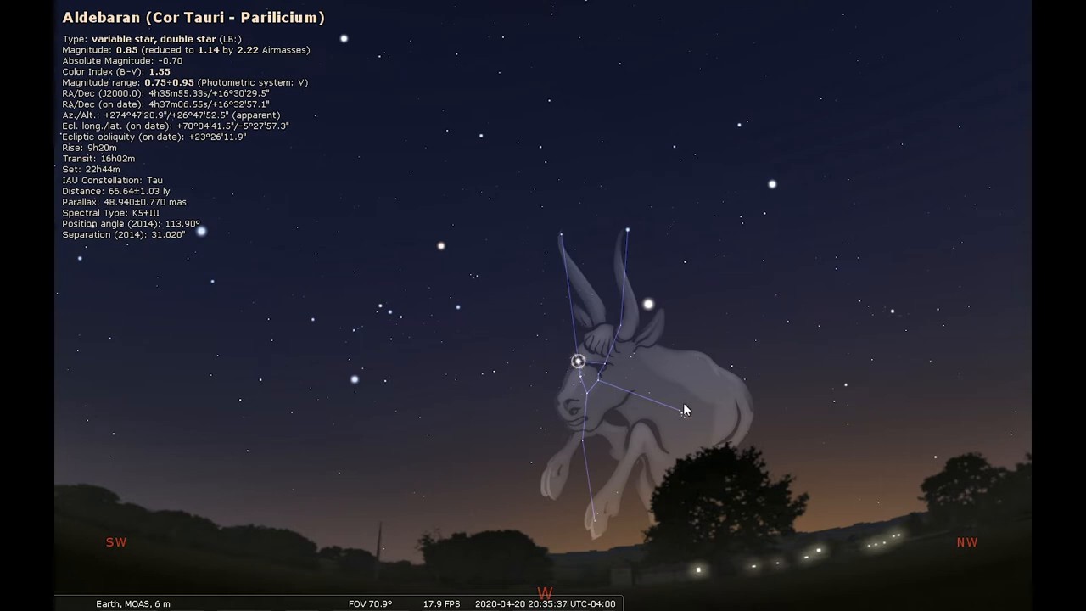
mouse_move(764, 446)
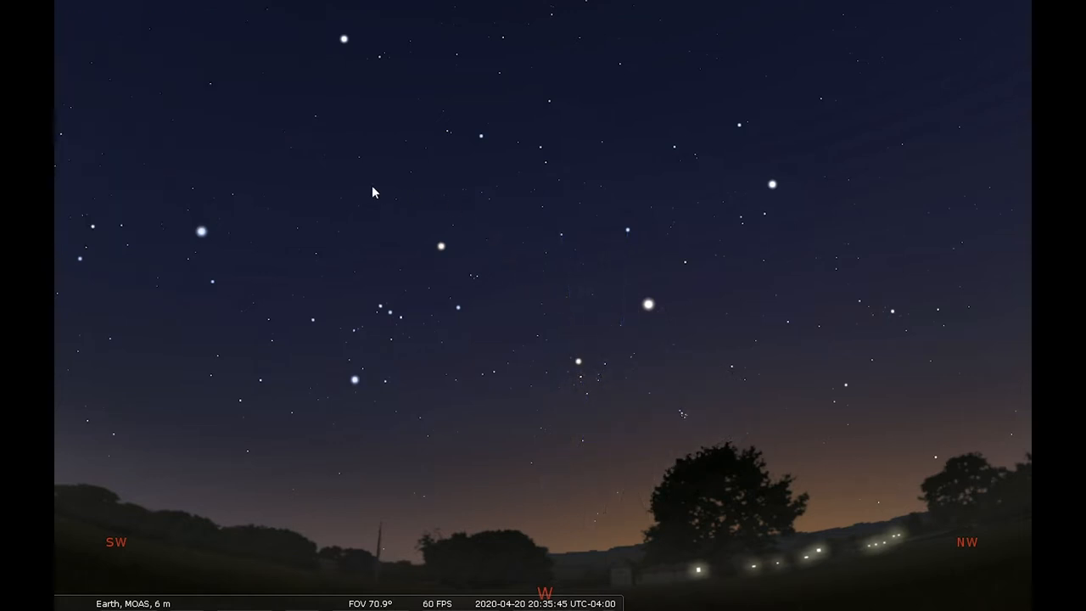
mouse_move(403, 238)
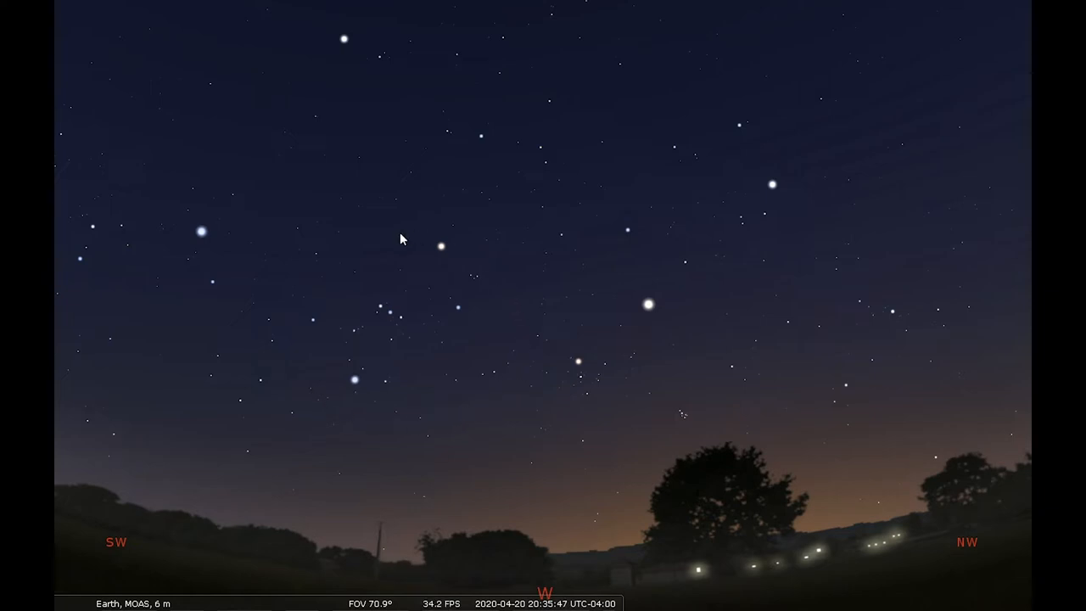
mouse_move(478, 326)
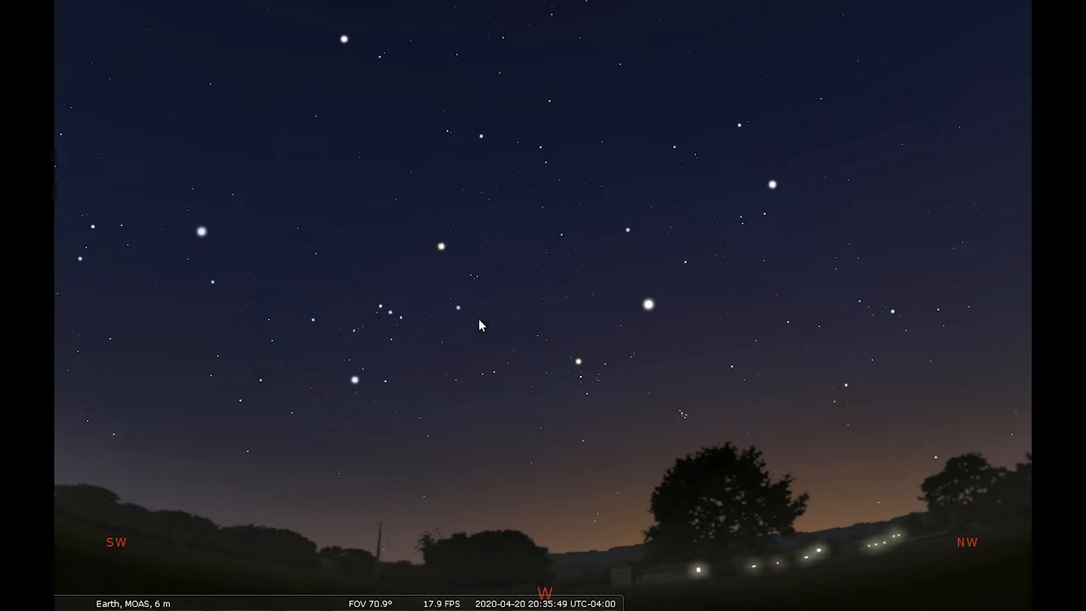
mouse_move(384, 299)
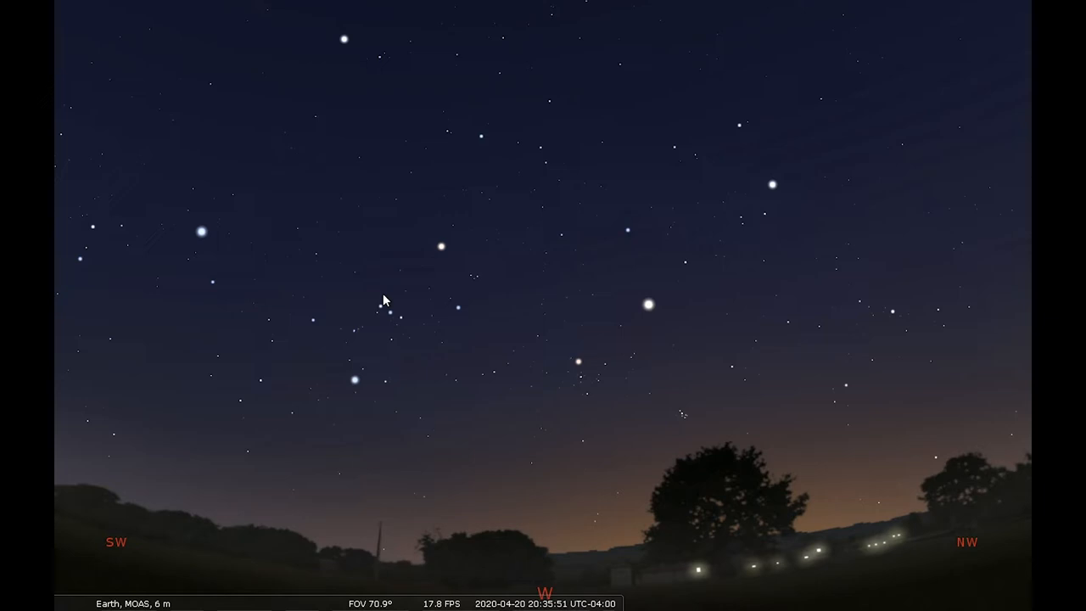
mouse_move(370, 336)
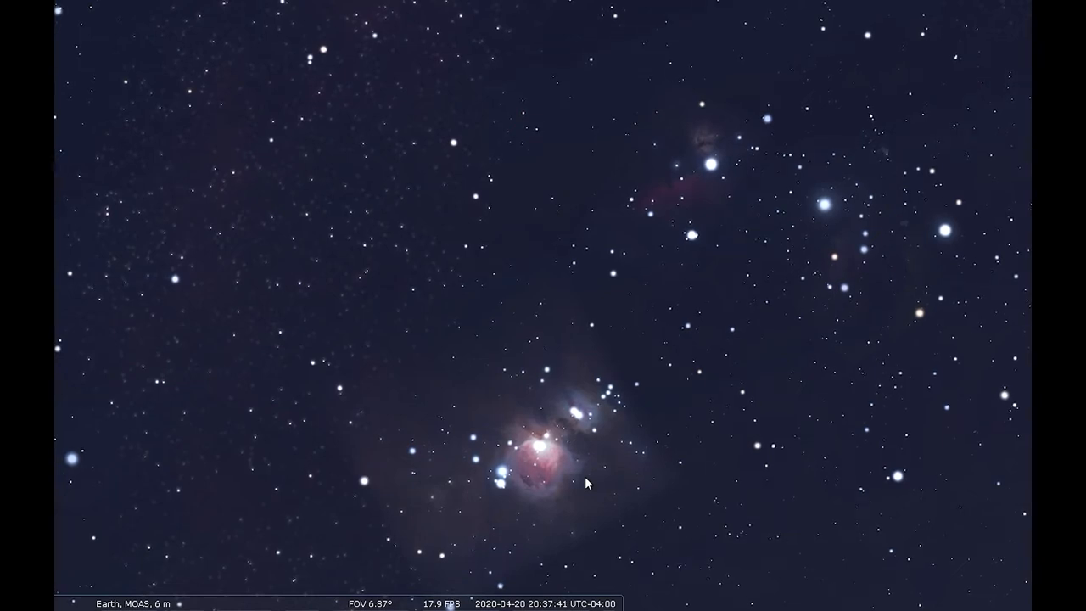
Zoom back out from the Orion Nebula toward a wider evening sky view.
scroll(down, 3)
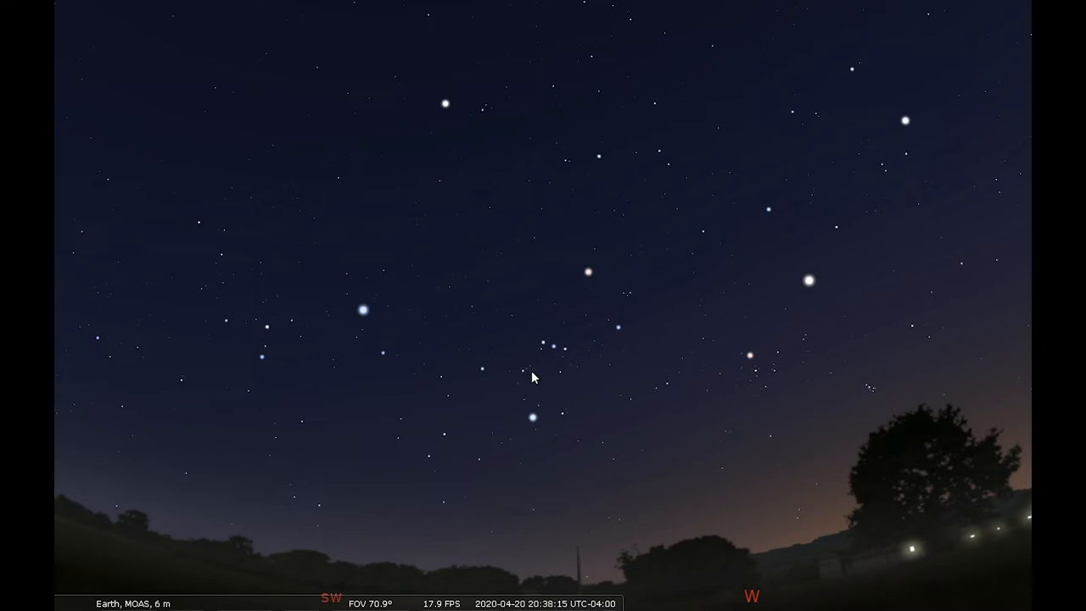
mouse_move(545, 348)
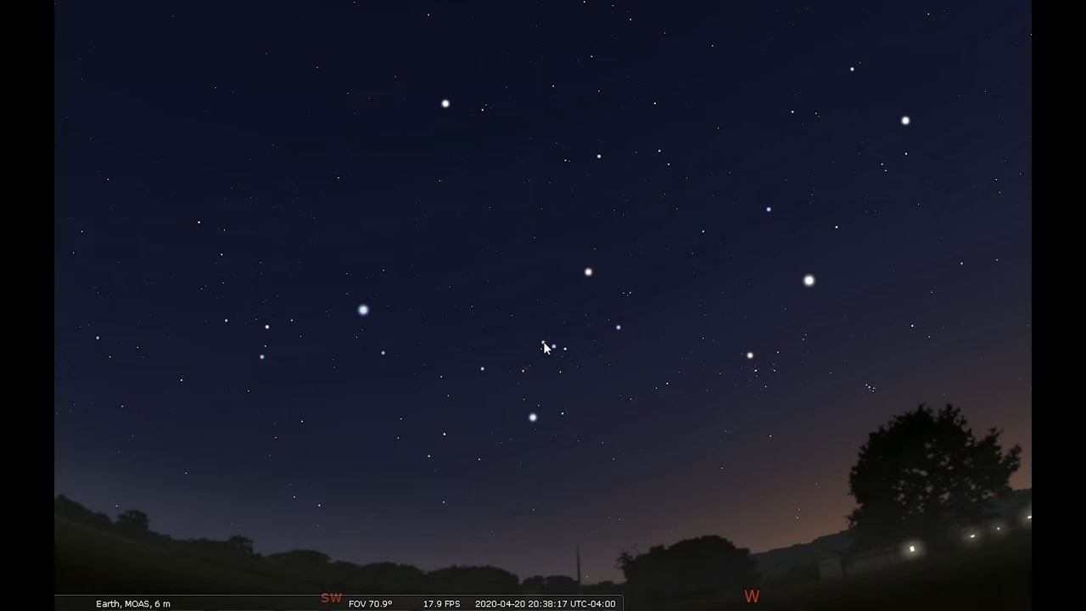
click(543, 343)
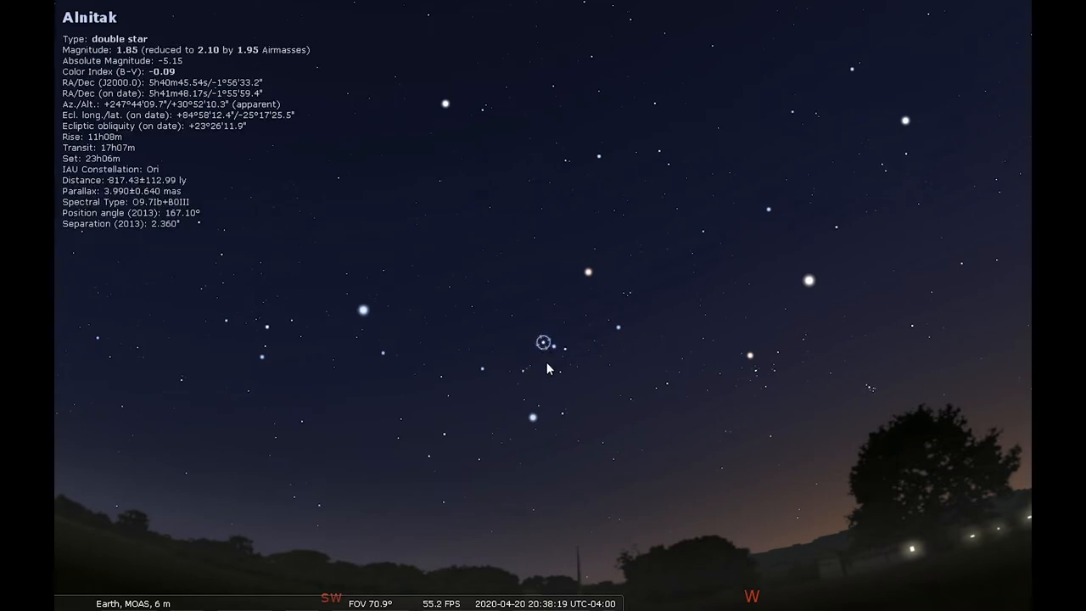
key(c)
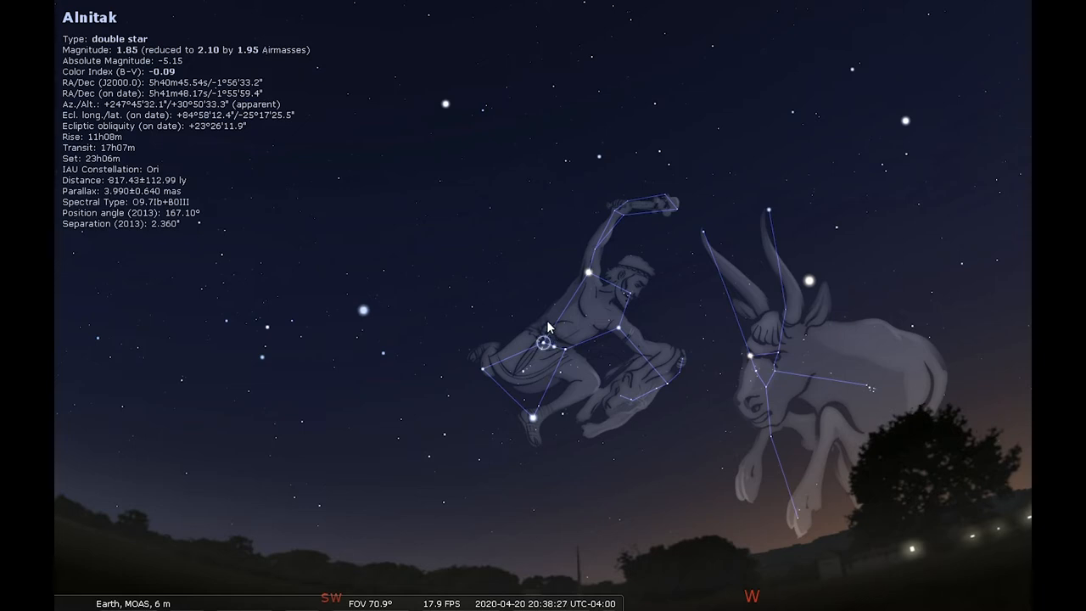
mouse_move(528, 370)
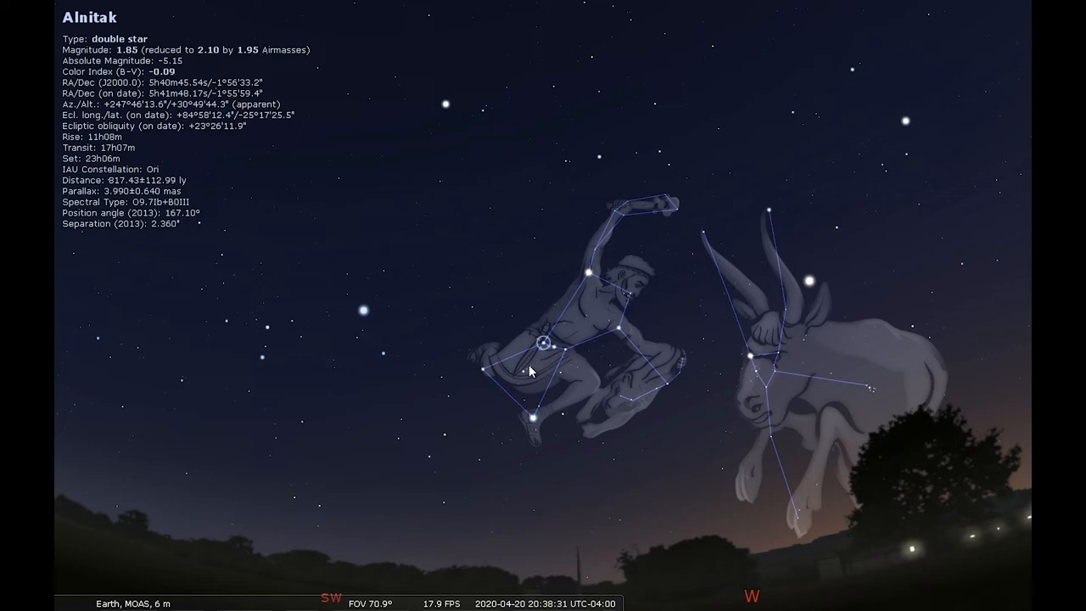
mouse_move(567, 414)
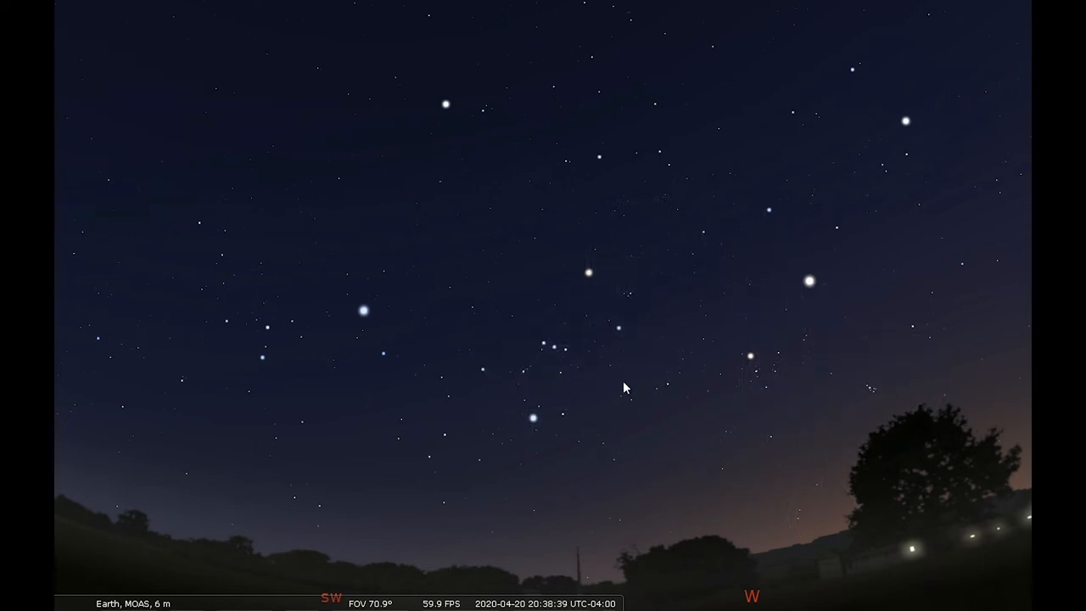
scroll(down, 3)
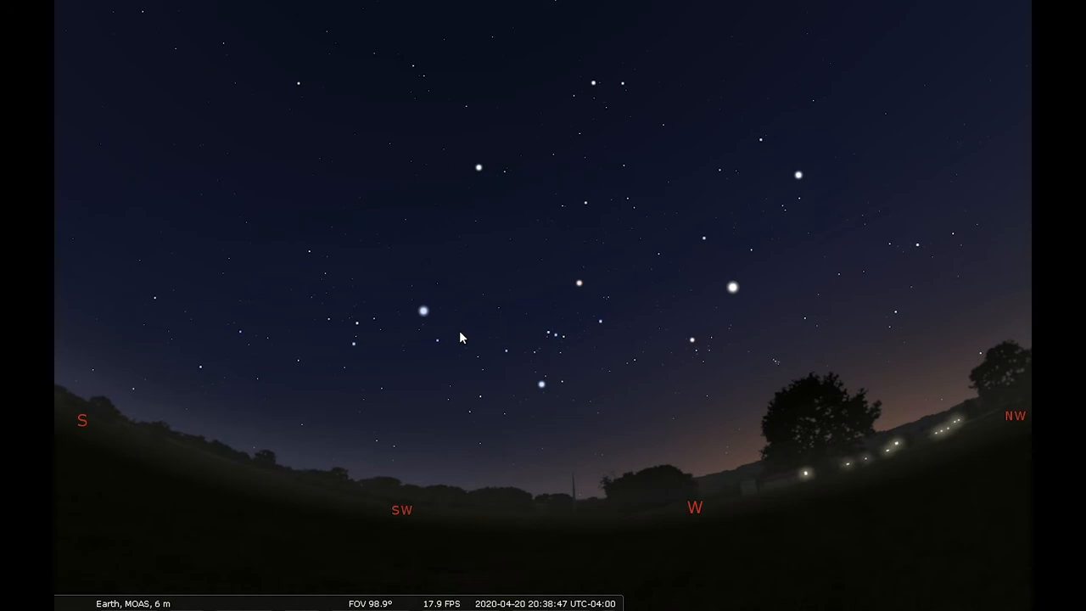
scroll(down, 3)
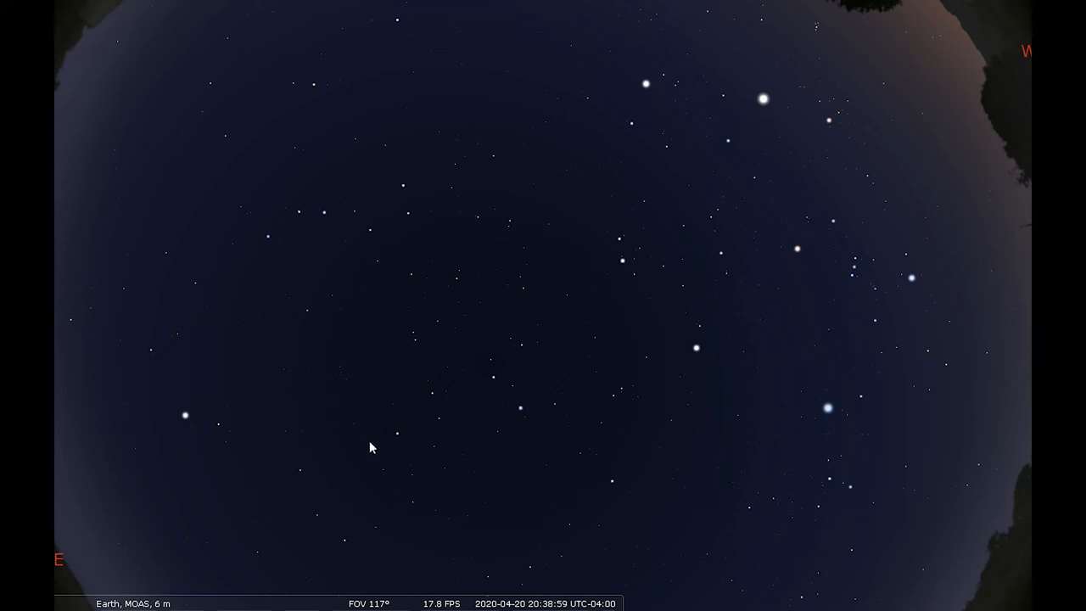
mouse_move(396, 473)
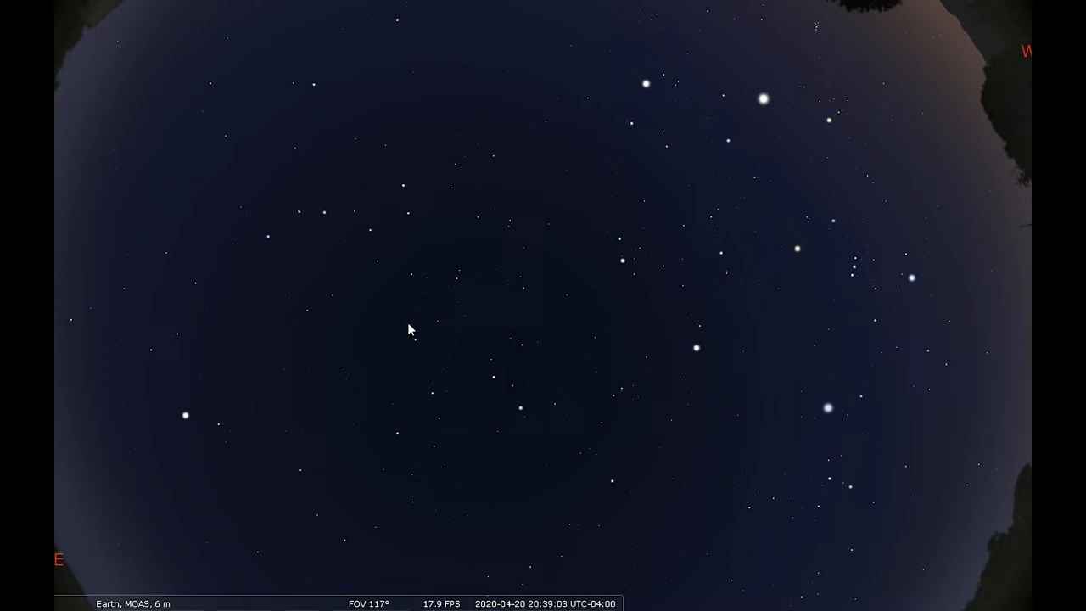
mouse_move(496, 347)
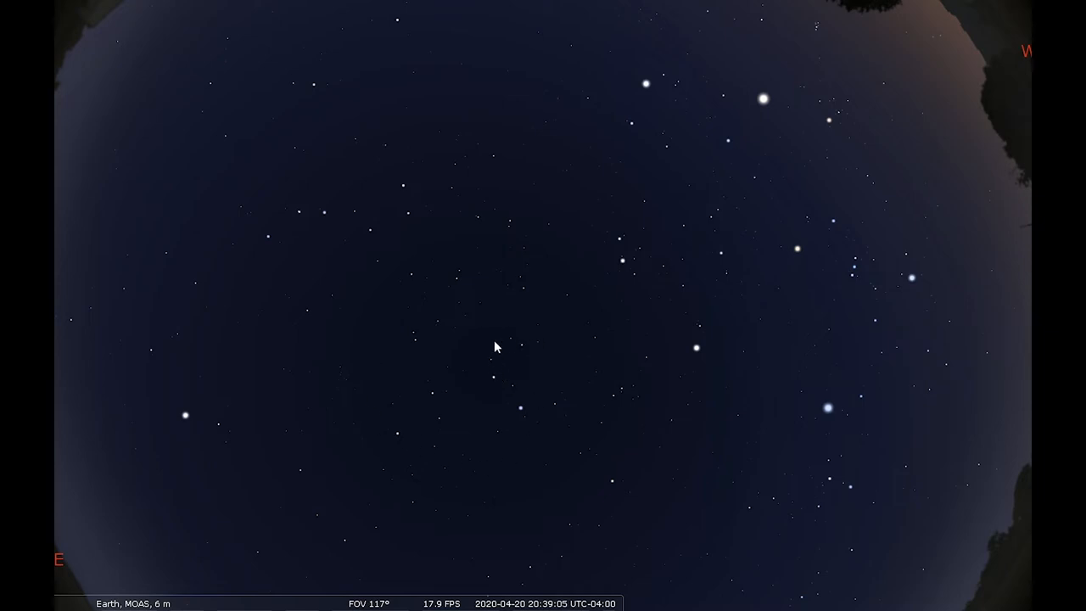
mouse_move(523, 394)
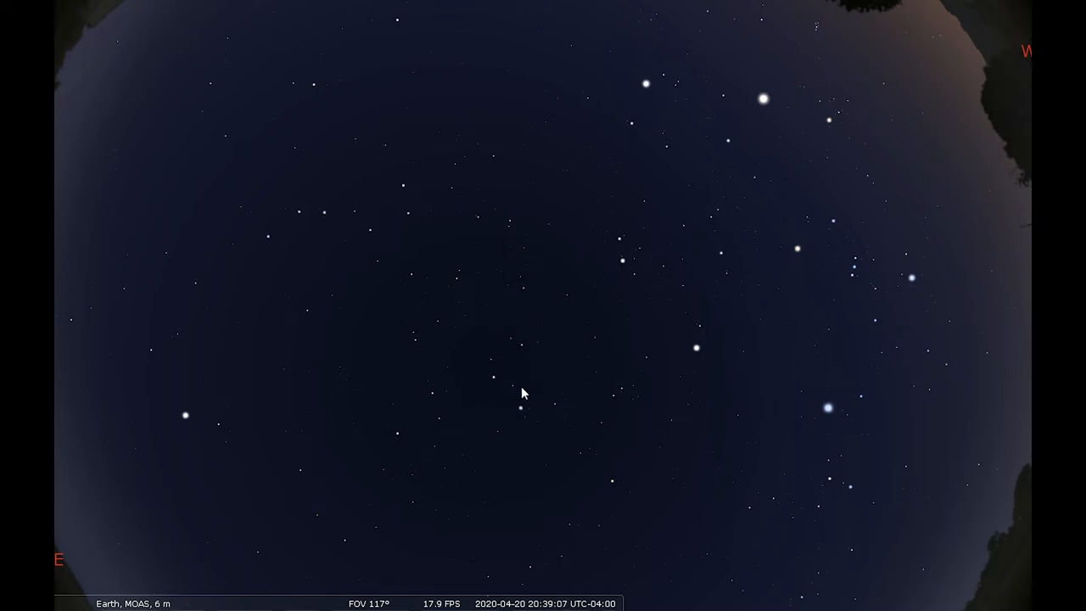
mouse_move(533, 418)
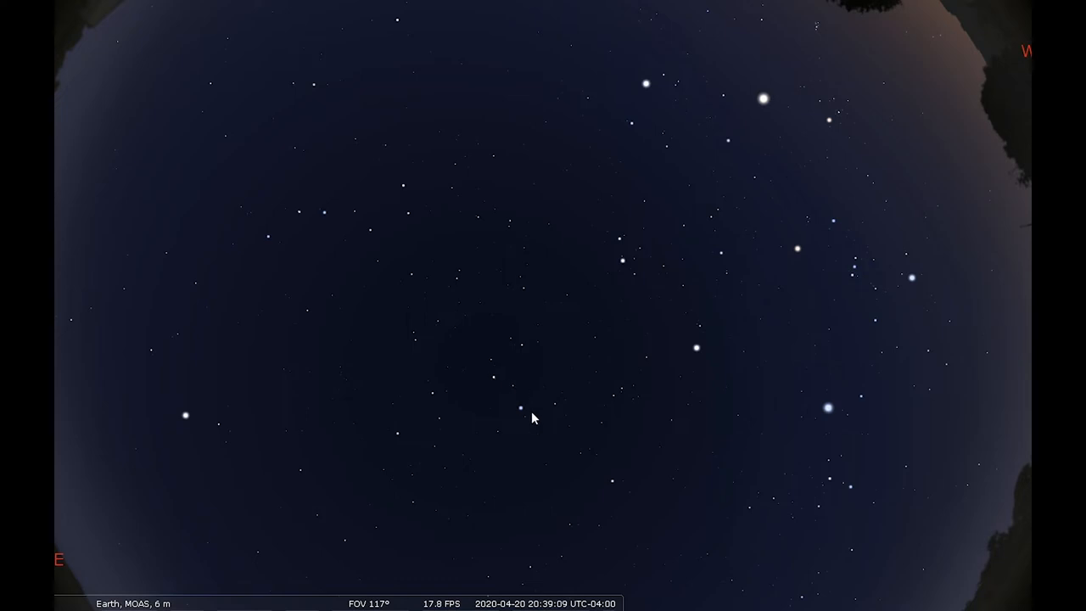
mouse_move(407, 444)
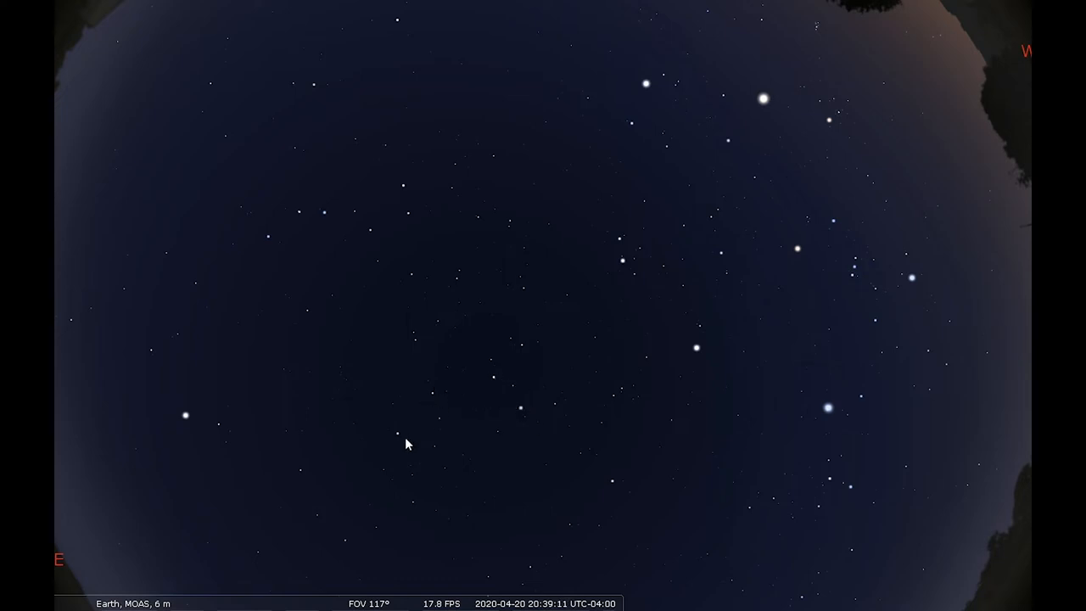
mouse_move(525, 414)
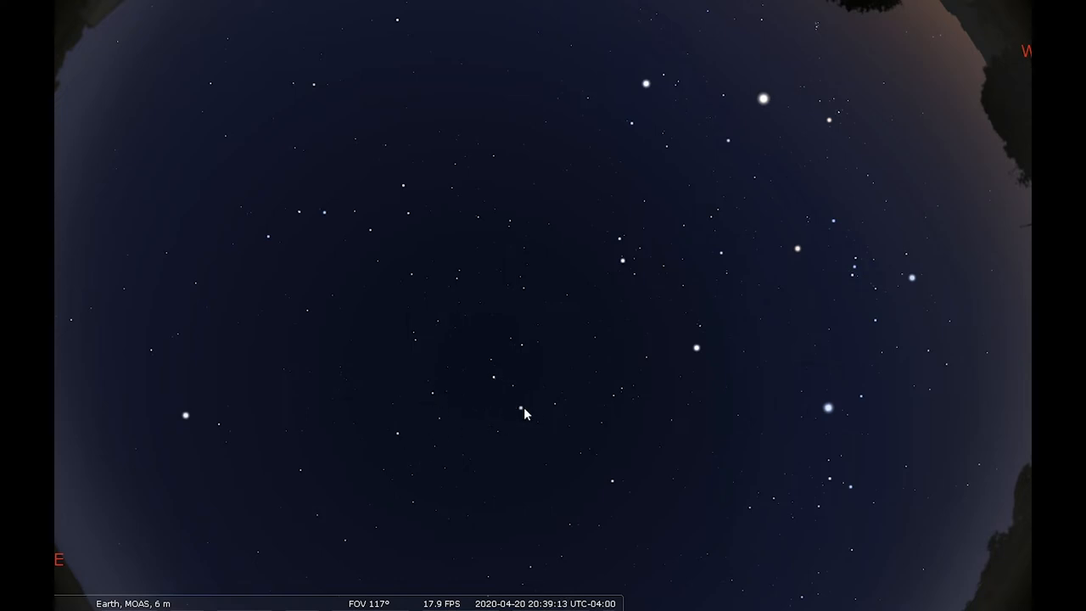
Select Regulus in Leo, tilt the sky down toward the east horizon, then deselect.
click(519, 407)
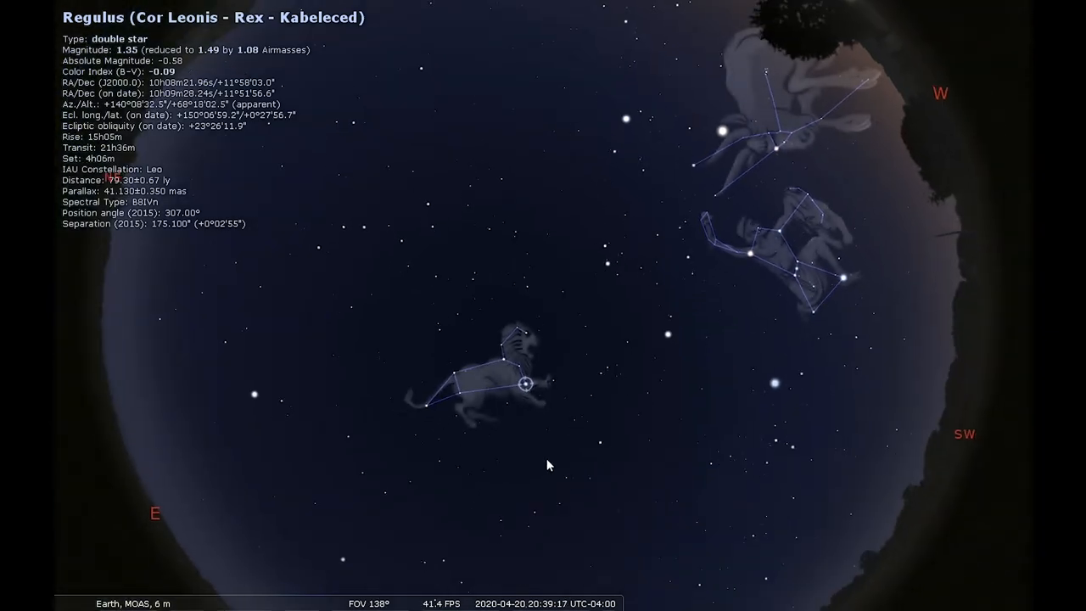
drag(547, 466, 557, 355)
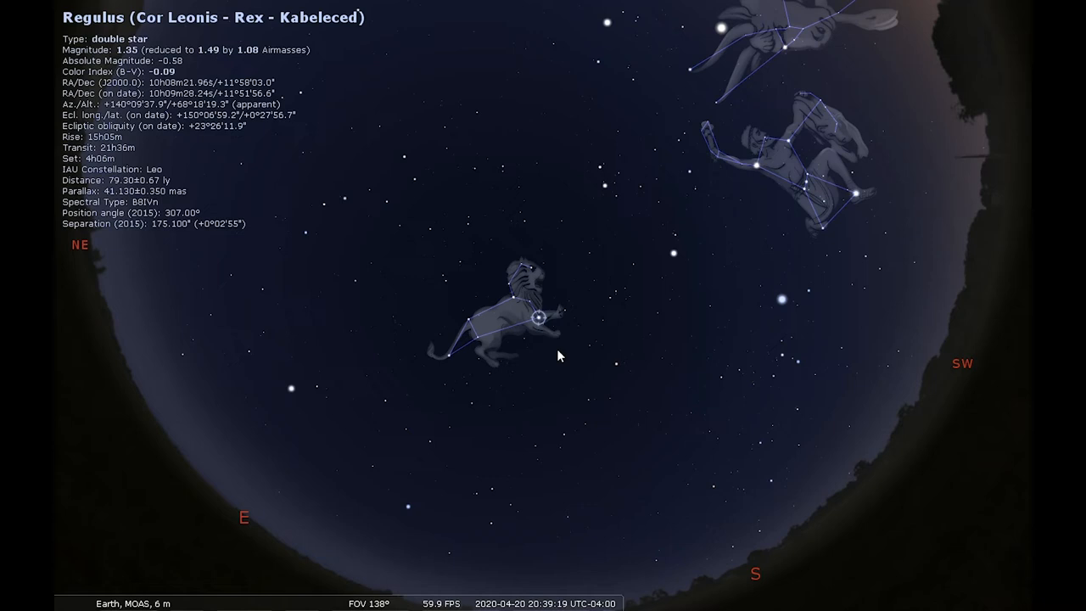
mouse_move(545, 280)
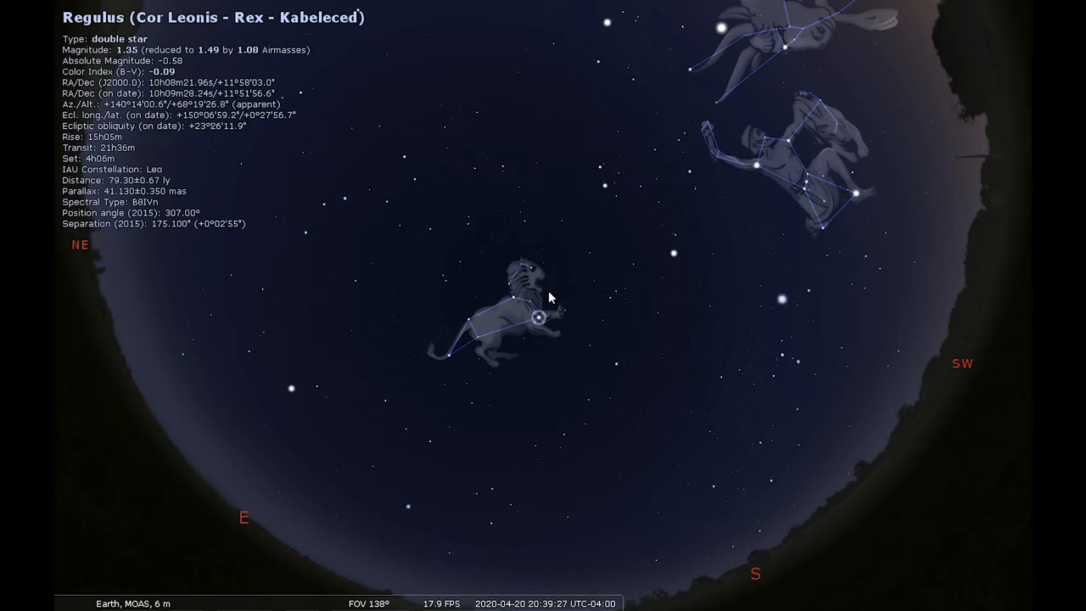
click(559, 292)
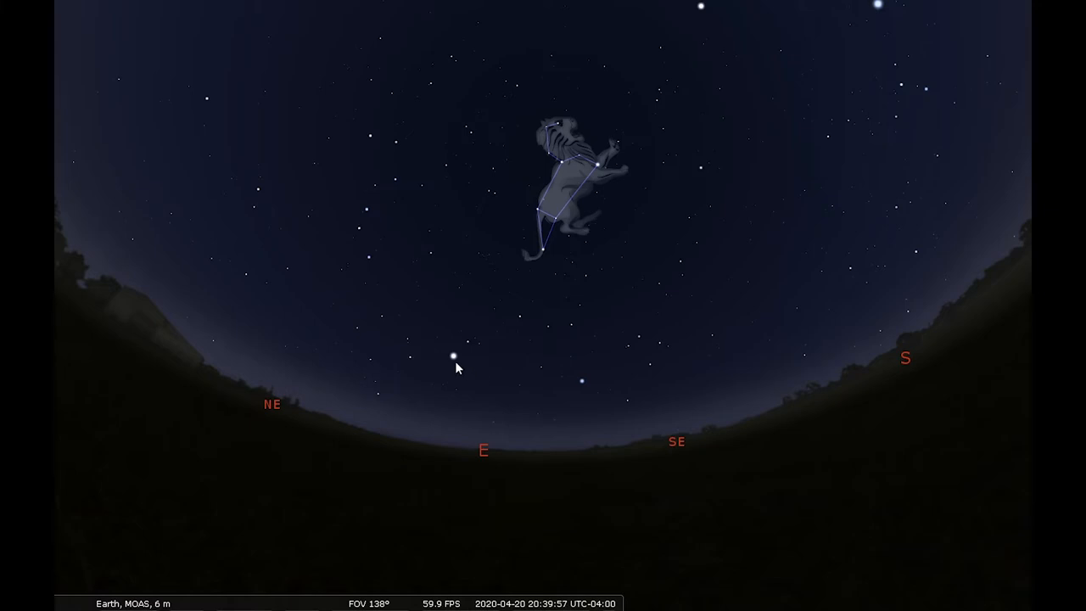
Identify Arcturus, then Spica in Virgo, low above the eastern horizon.
click(454, 356)
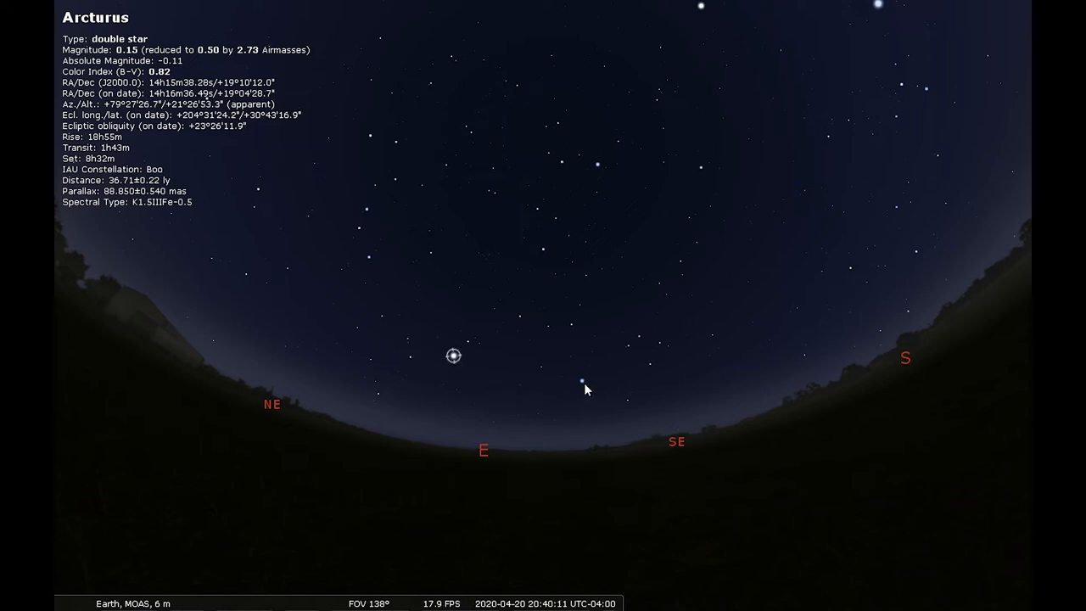
click(582, 380)
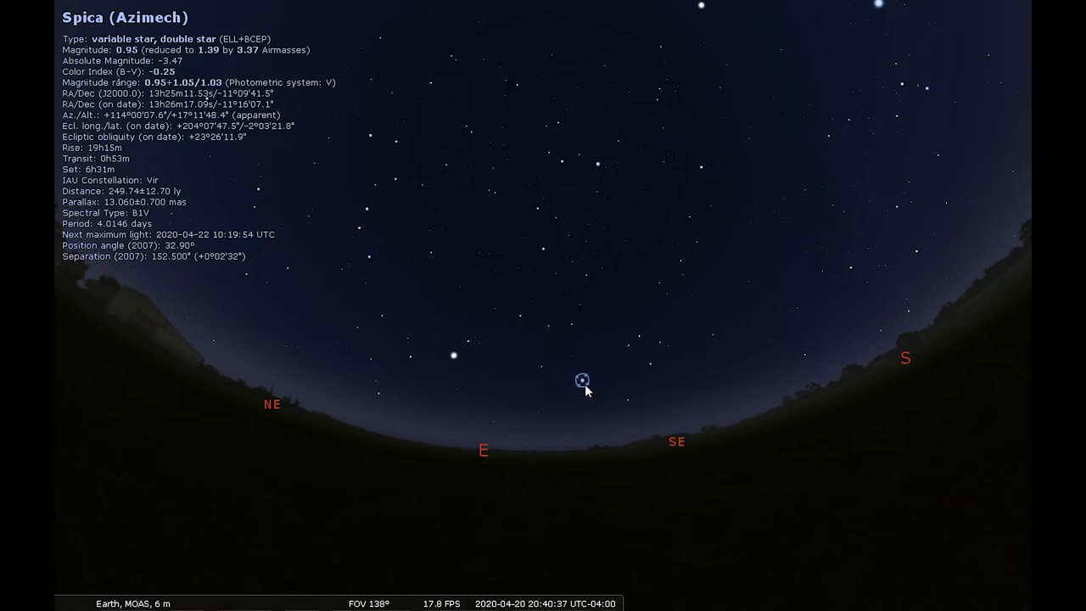
mouse_move(567, 390)
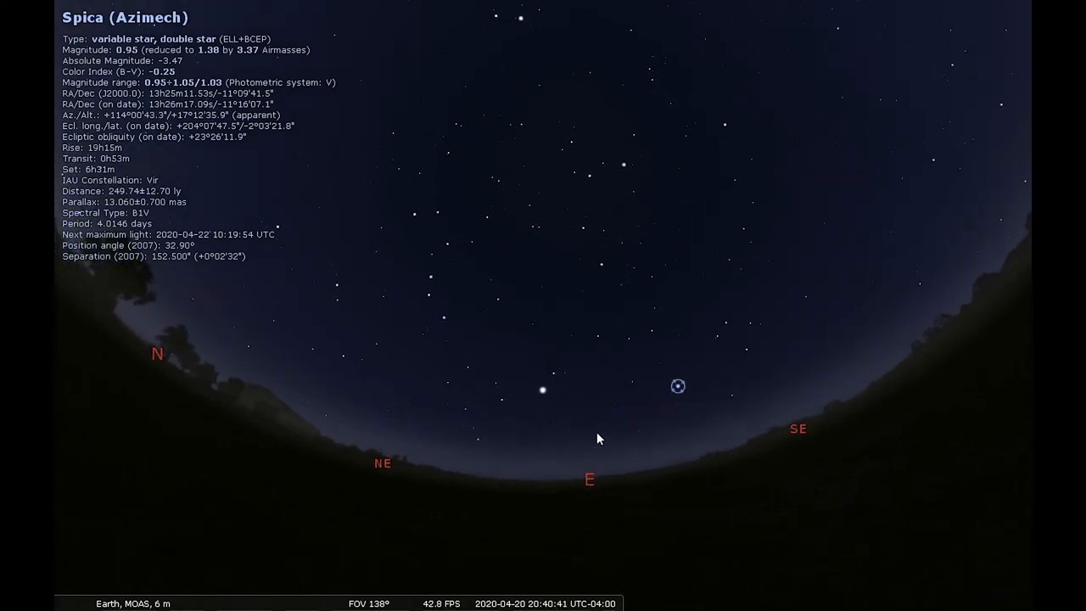
Select Arcturus in Boötes again to redisplay its details.
click(542, 389)
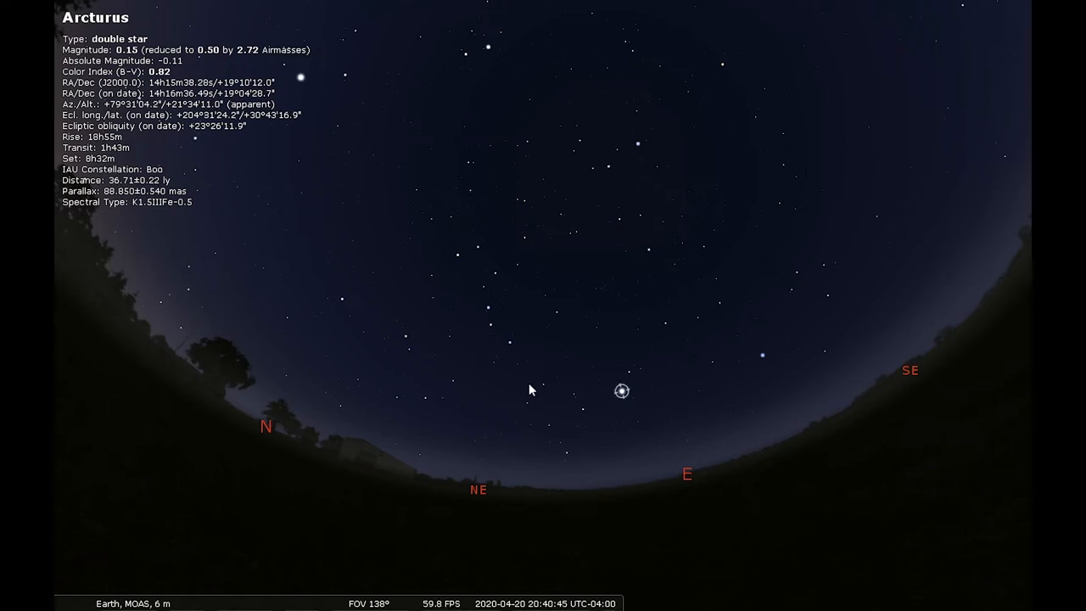
mouse_move(496, 255)
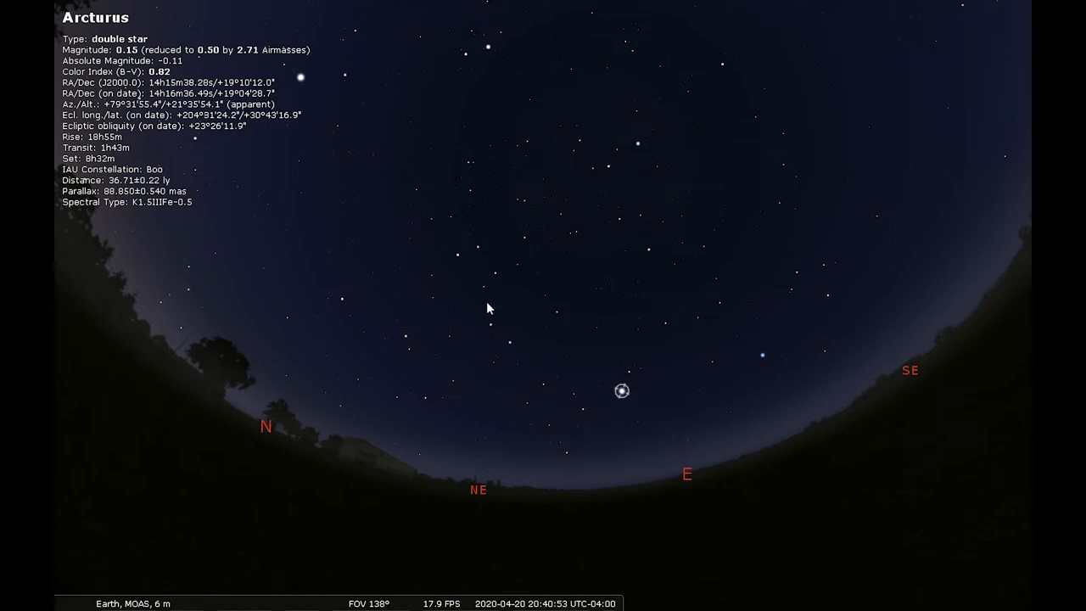
mouse_move(523, 347)
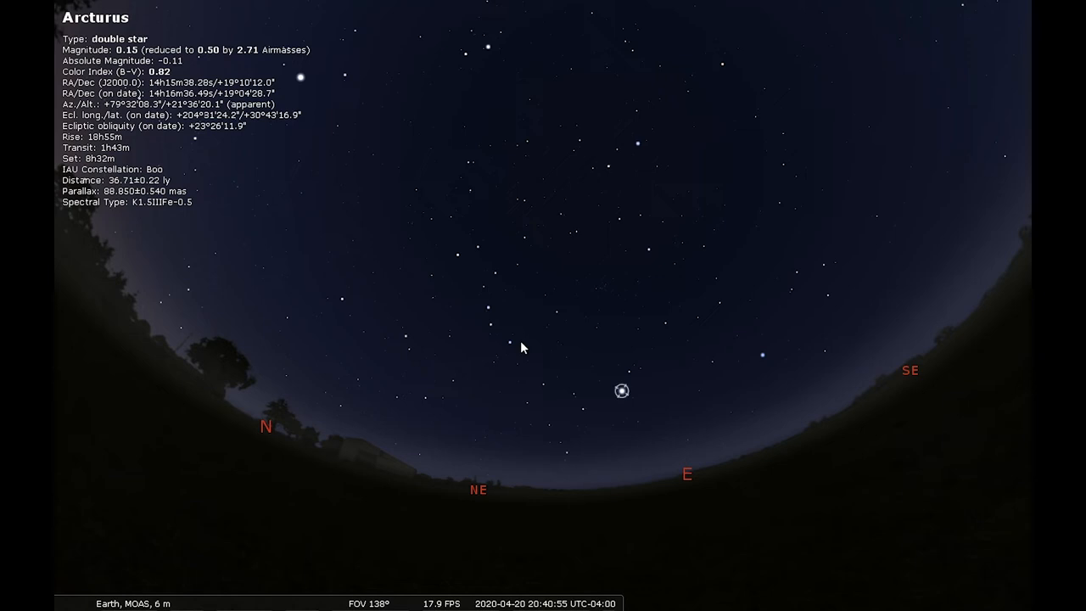
mouse_move(499, 343)
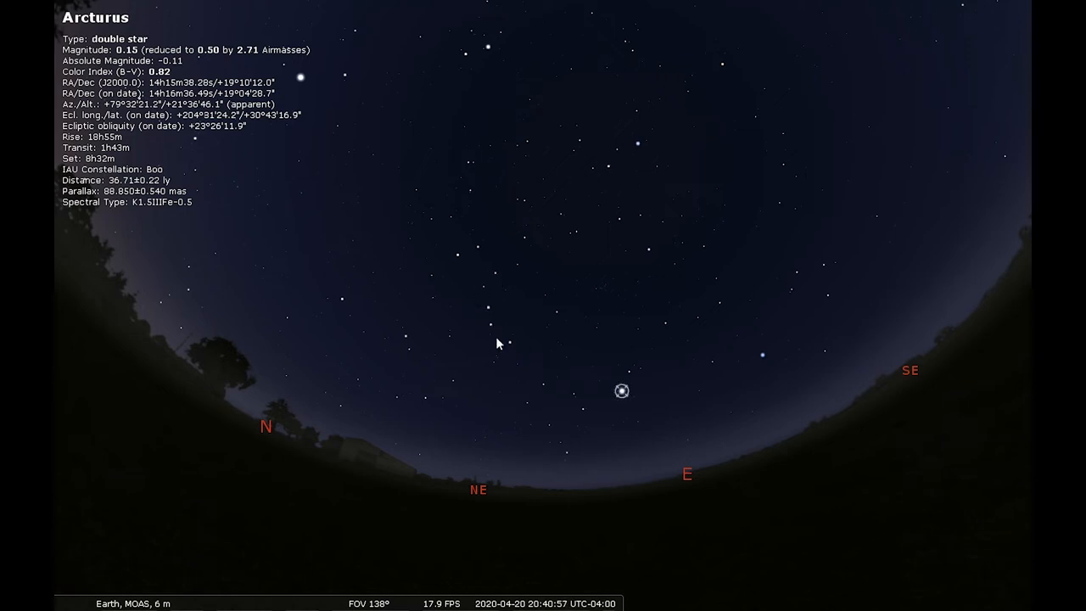
mouse_move(484, 307)
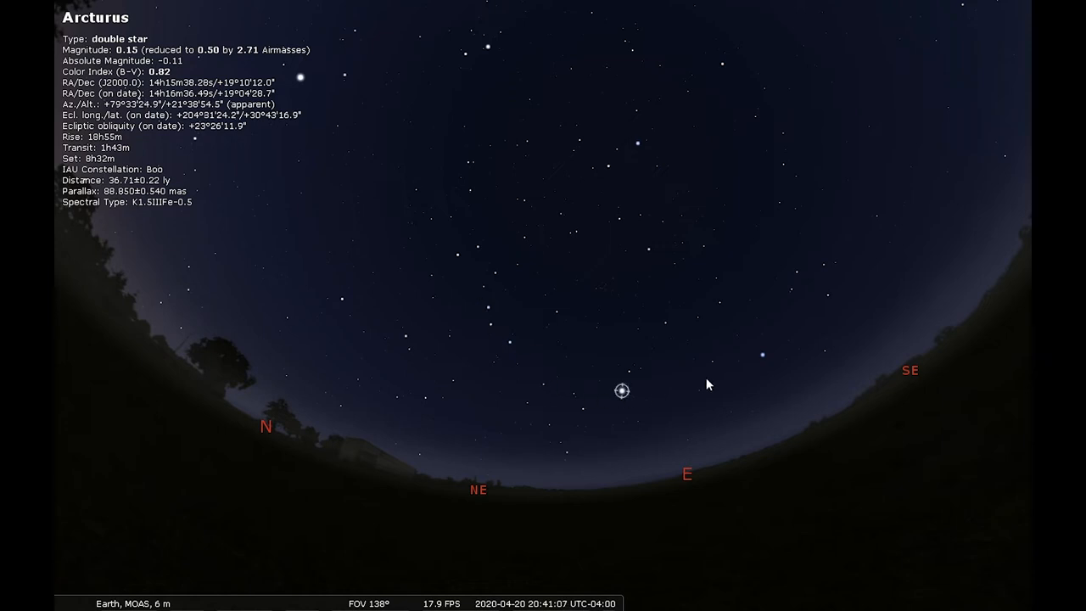
mouse_move(501, 344)
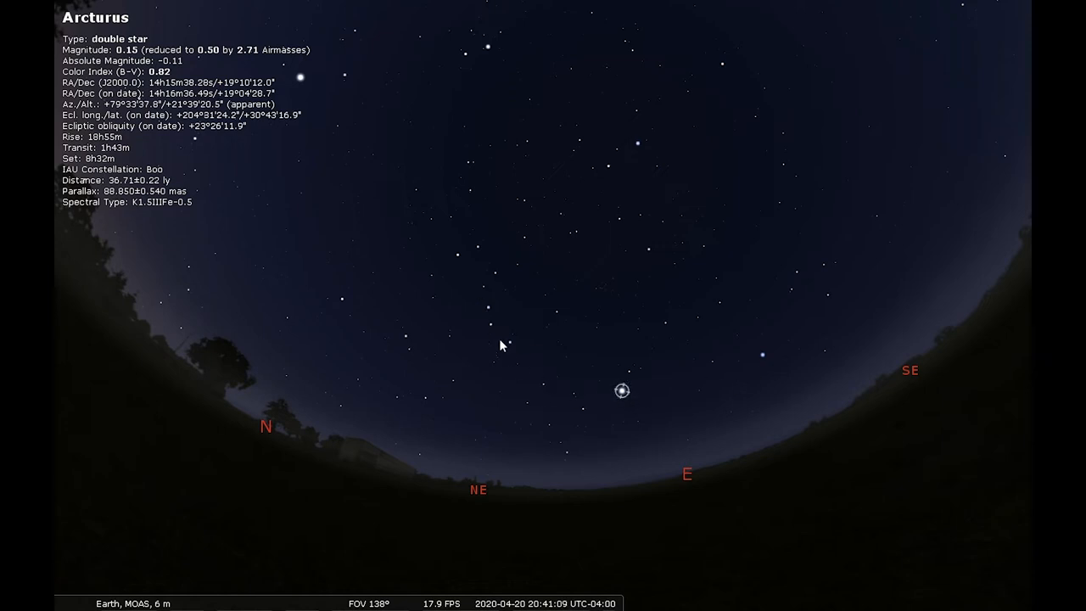
mouse_move(760, 375)
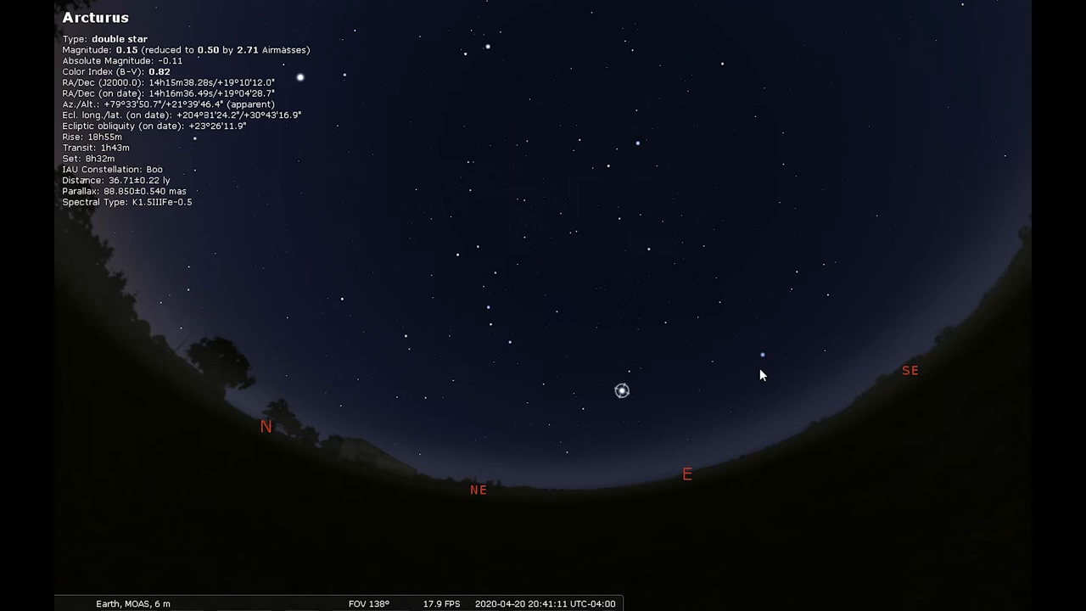
mouse_move(482, 294)
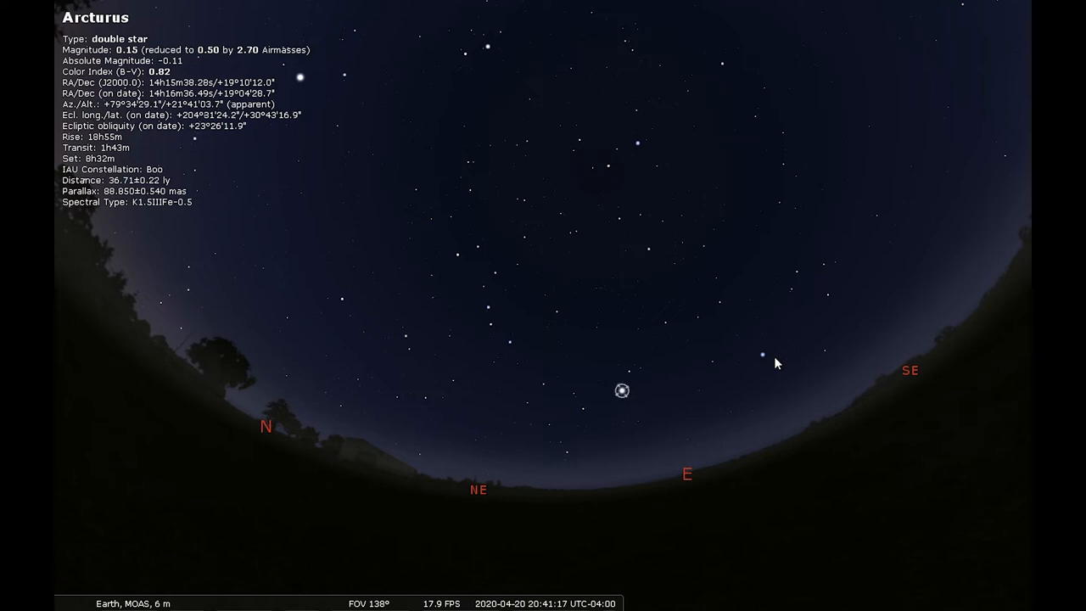
mouse_move(507, 379)
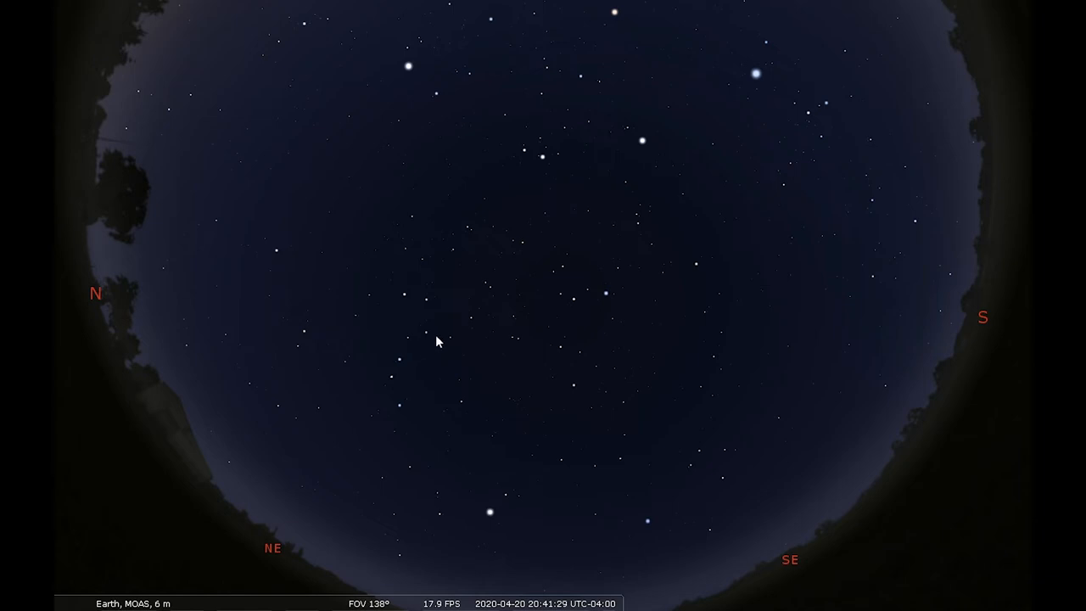
mouse_move(550, 323)
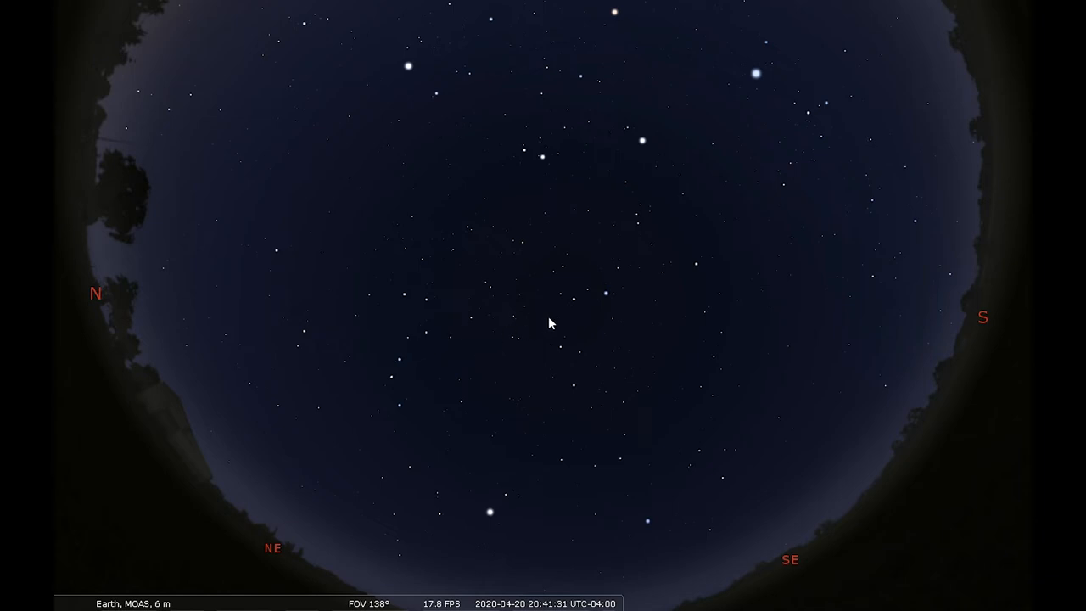
mouse_move(608, 304)
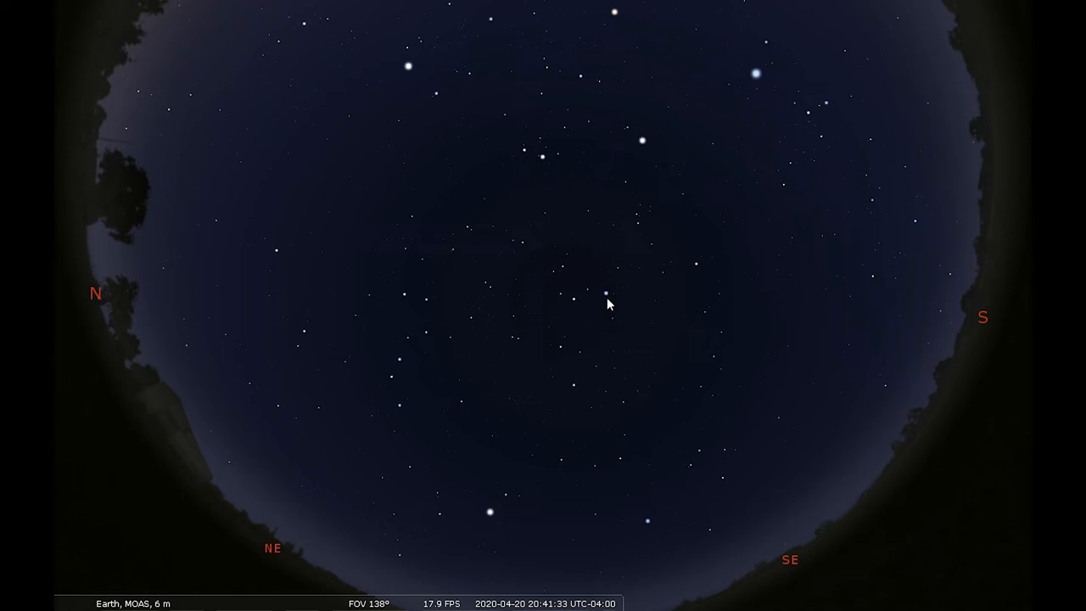
Select Regulus in Leo in the overhead sky to show its details.
click(606, 295)
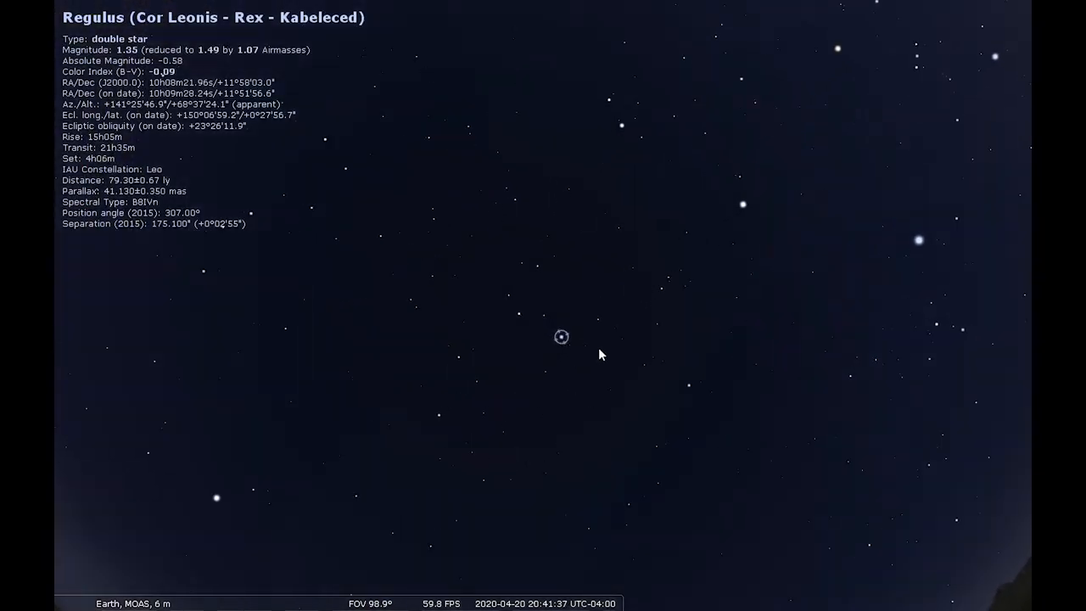
mouse_move(543, 319)
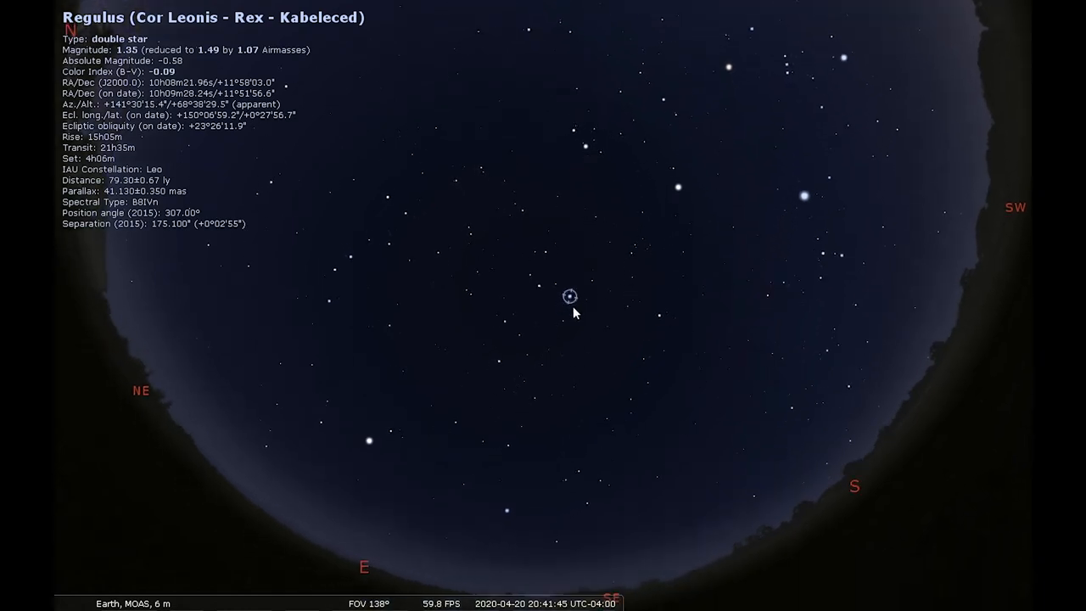
mouse_move(382, 258)
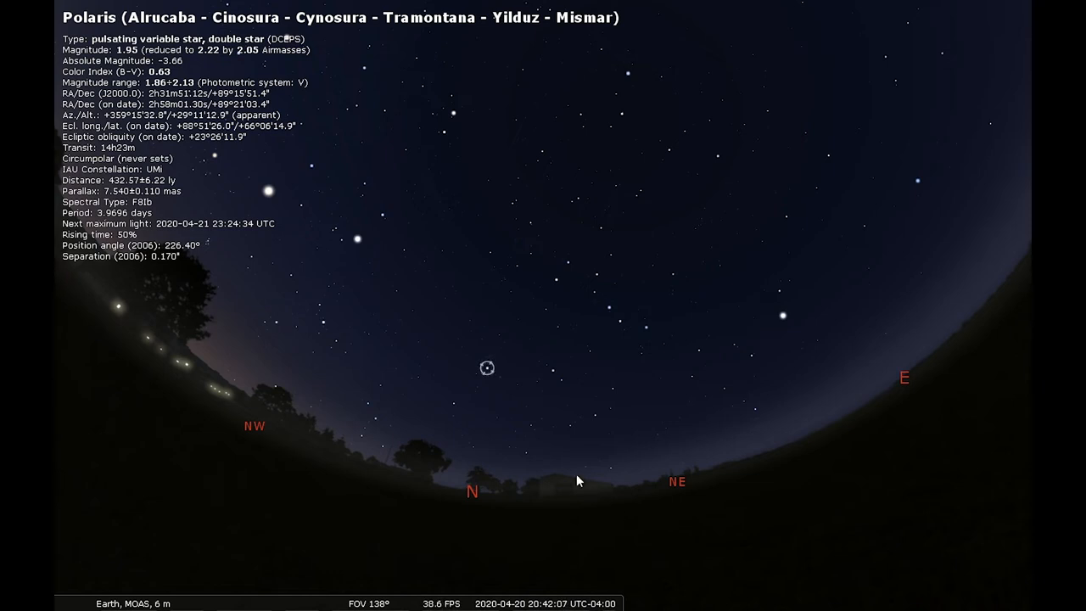
mouse_move(489, 374)
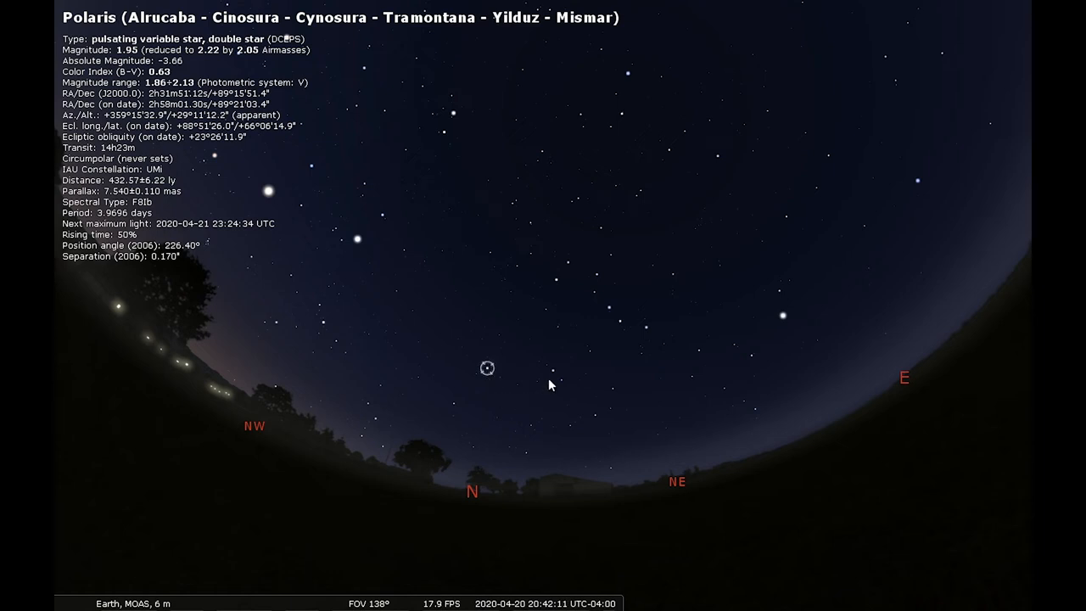
mouse_move(560, 392)
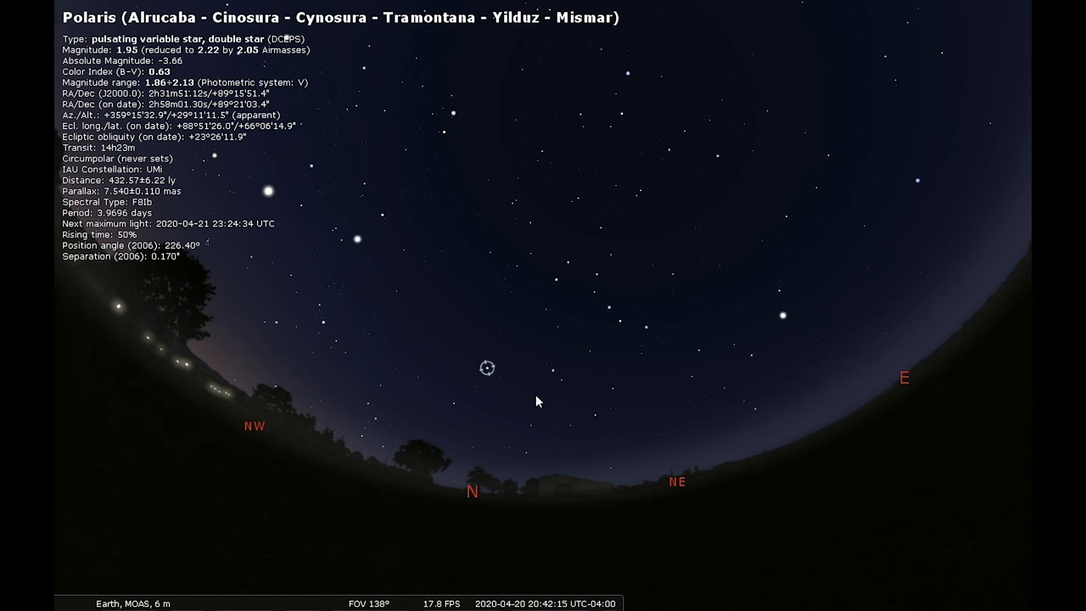
mouse_move(513, 441)
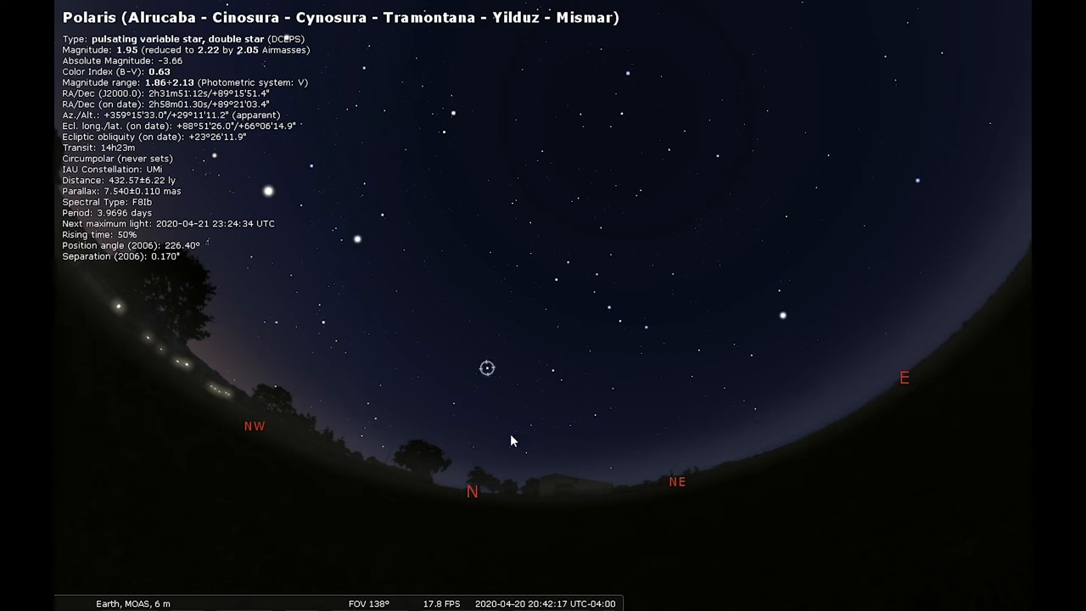
mouse_move(469, 435)
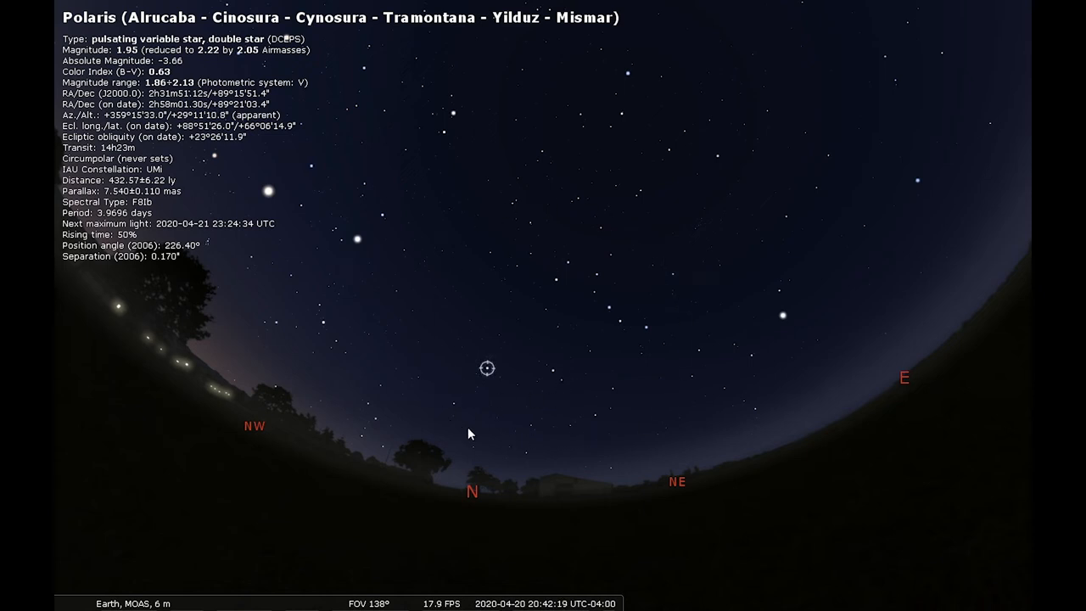
mouse_move(501, 230)
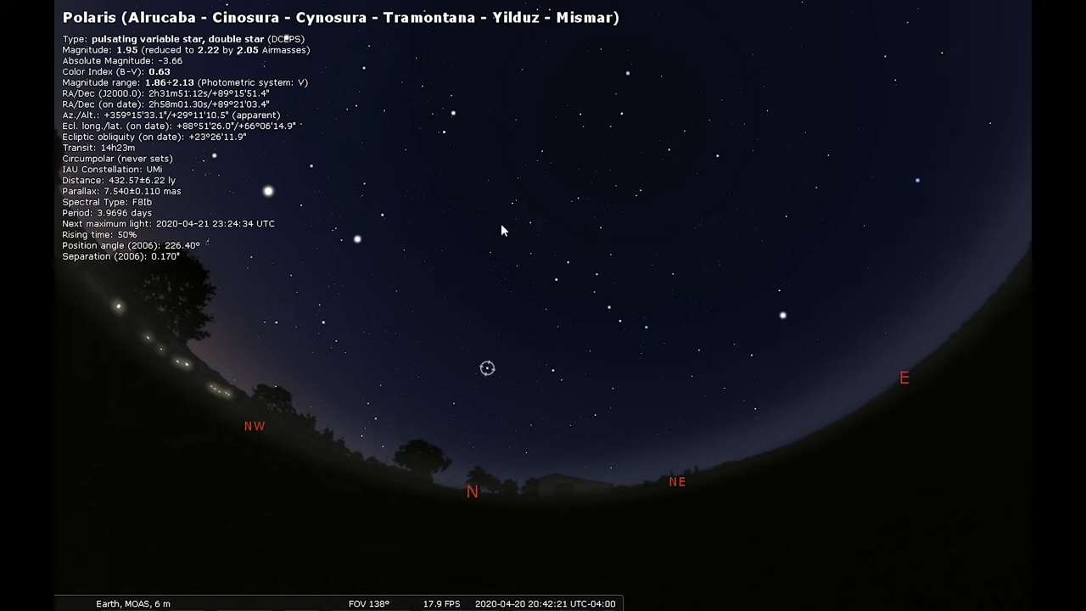
mouse_move(678, 278)
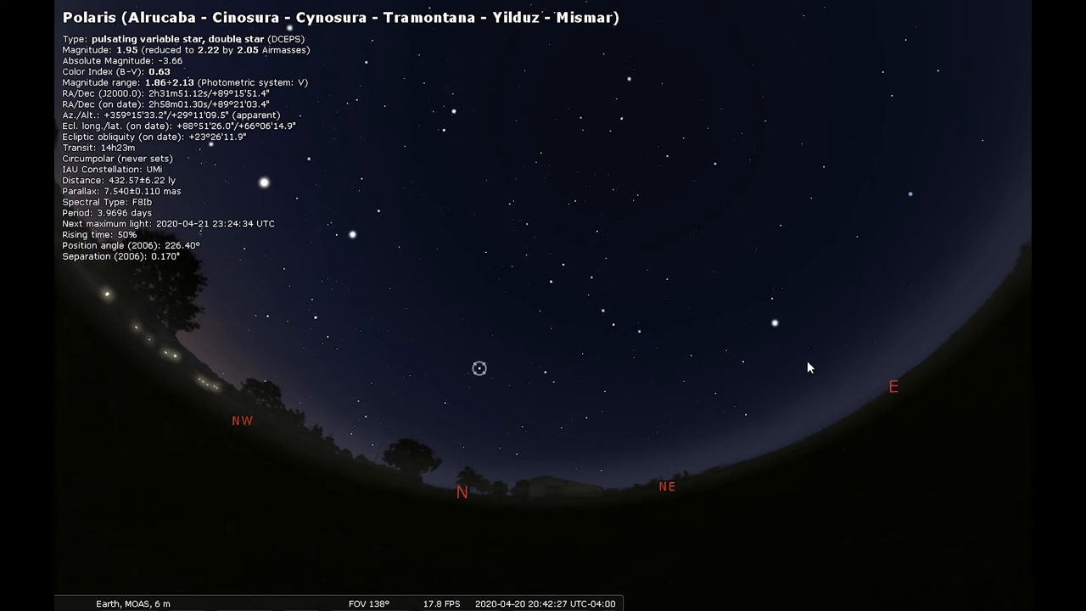
Swing the view toward the eastern pre-dawn sky.
drag(808, 367, 619, 434)
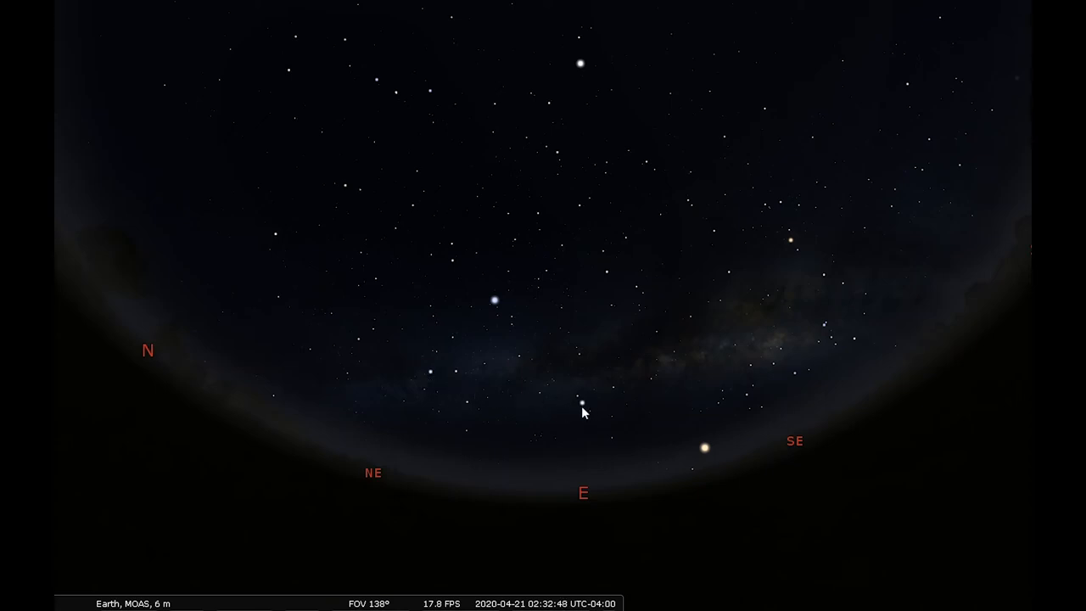
mouse_move(452, 357)
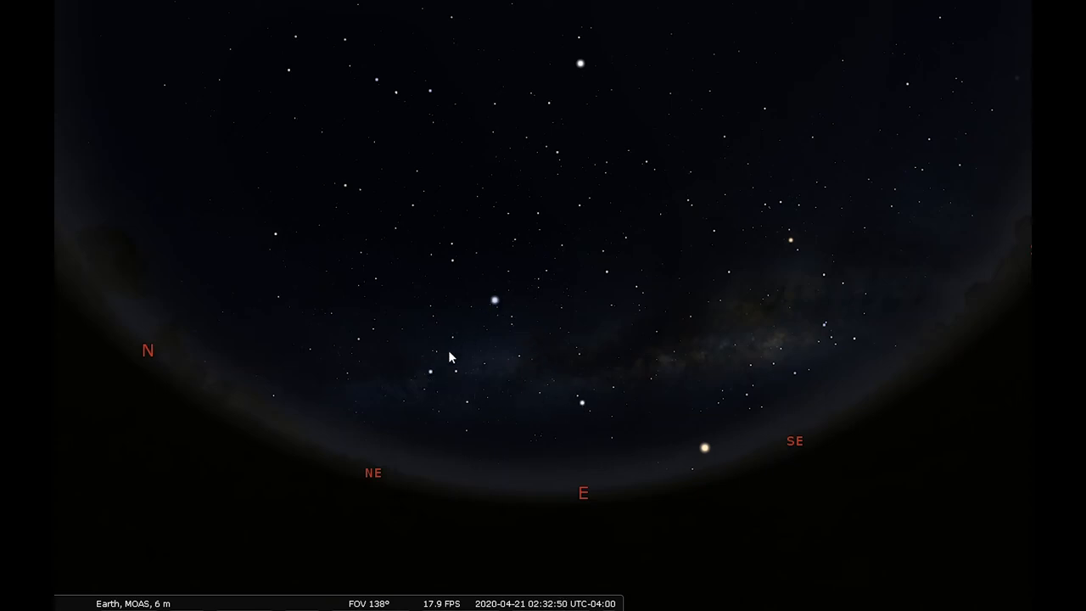
mouse_move(492, 314)
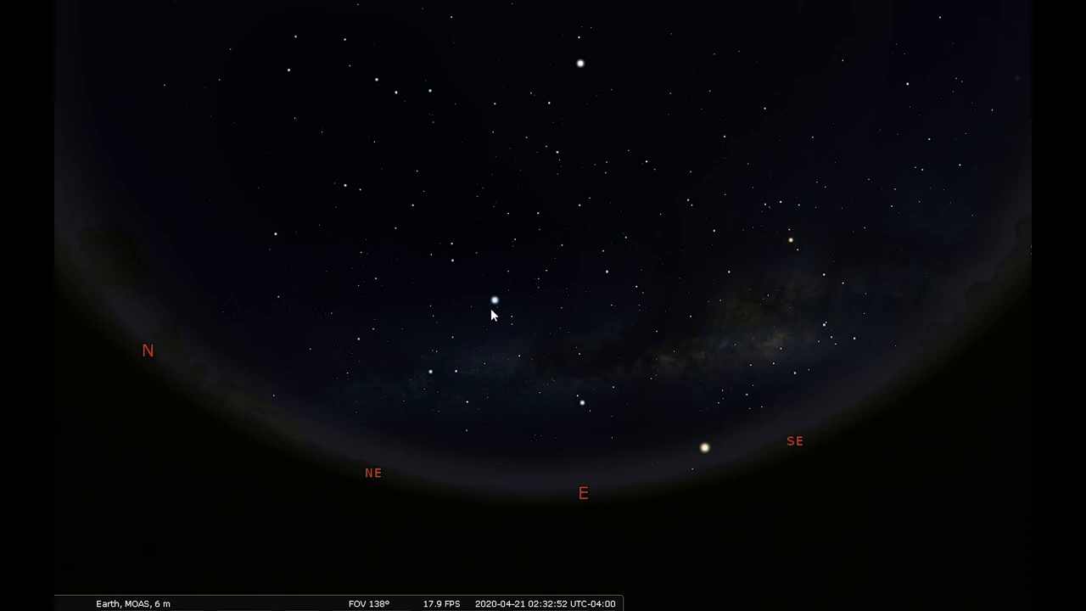
mouse_move(499, 307)
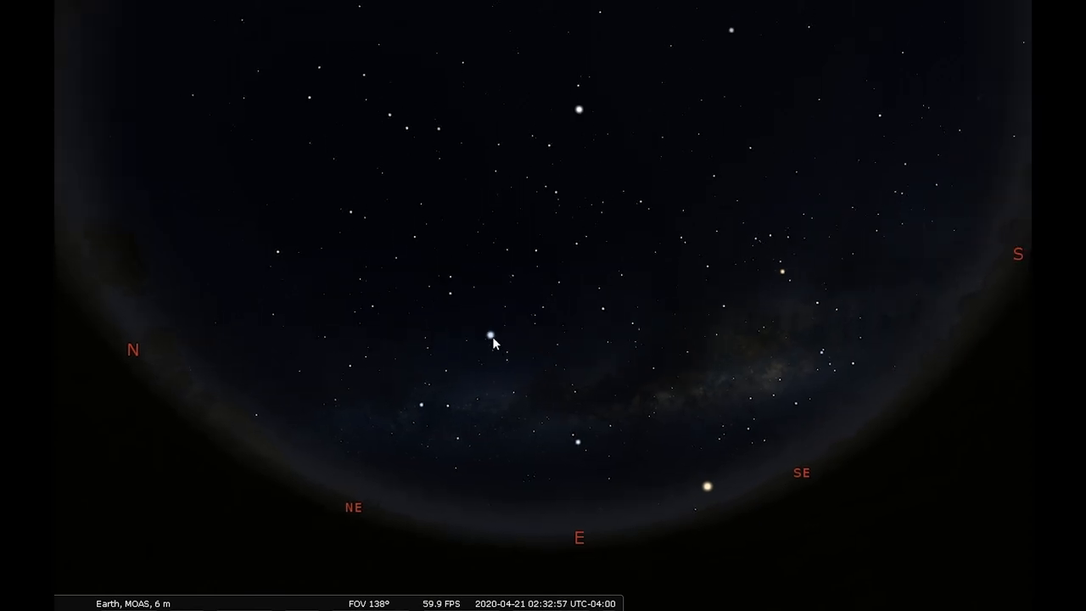
Select Vega in Lyra to show its magnitude 0.00 details.
click(491, 333)
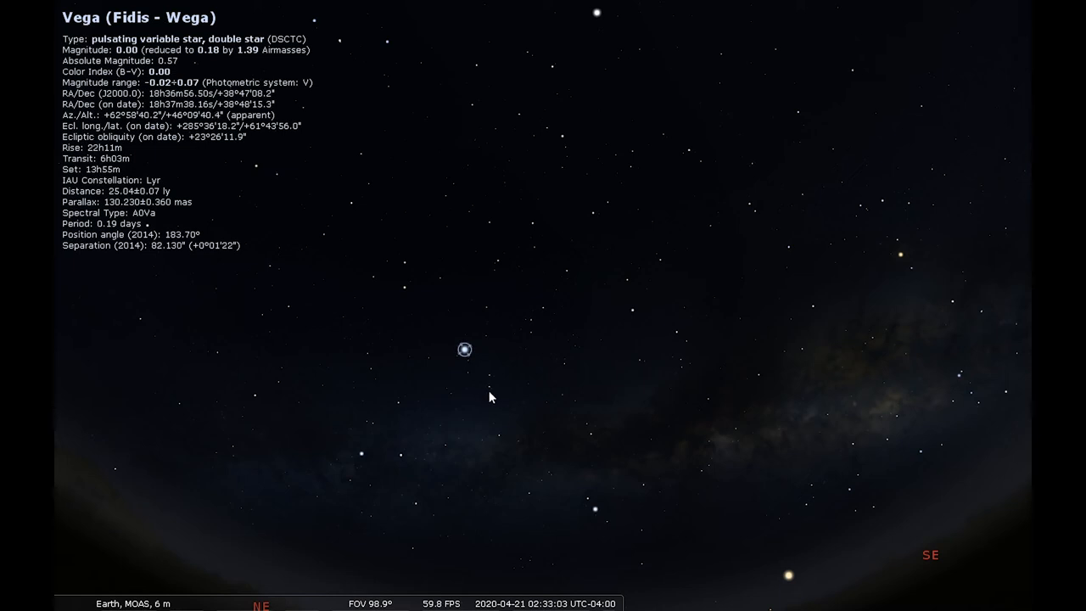
mouse_move(472, 363)
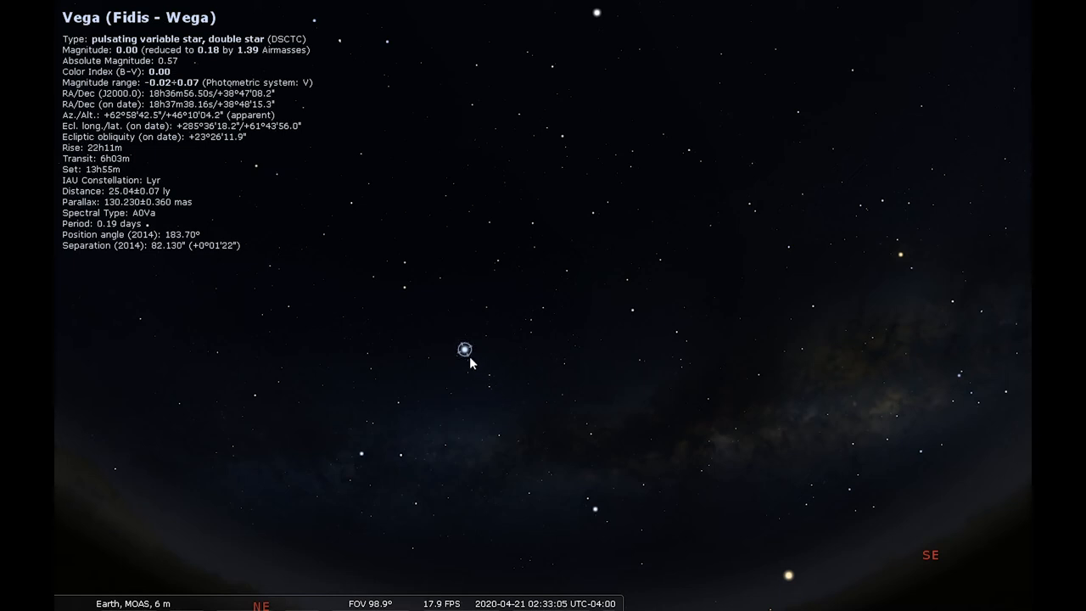
mouse_move(472, 390)
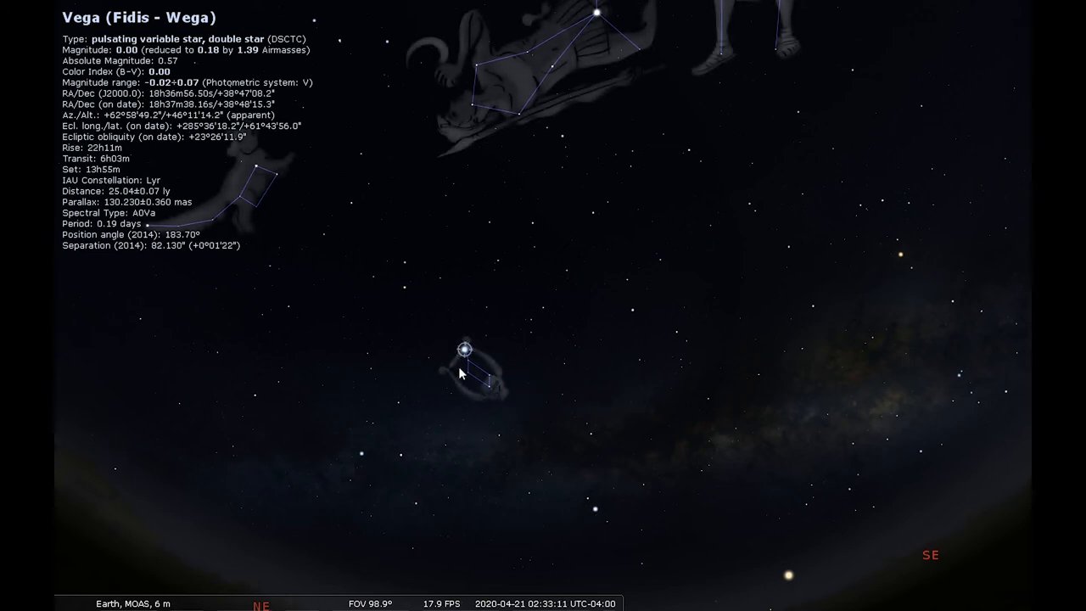
mouse_move(530, 392)
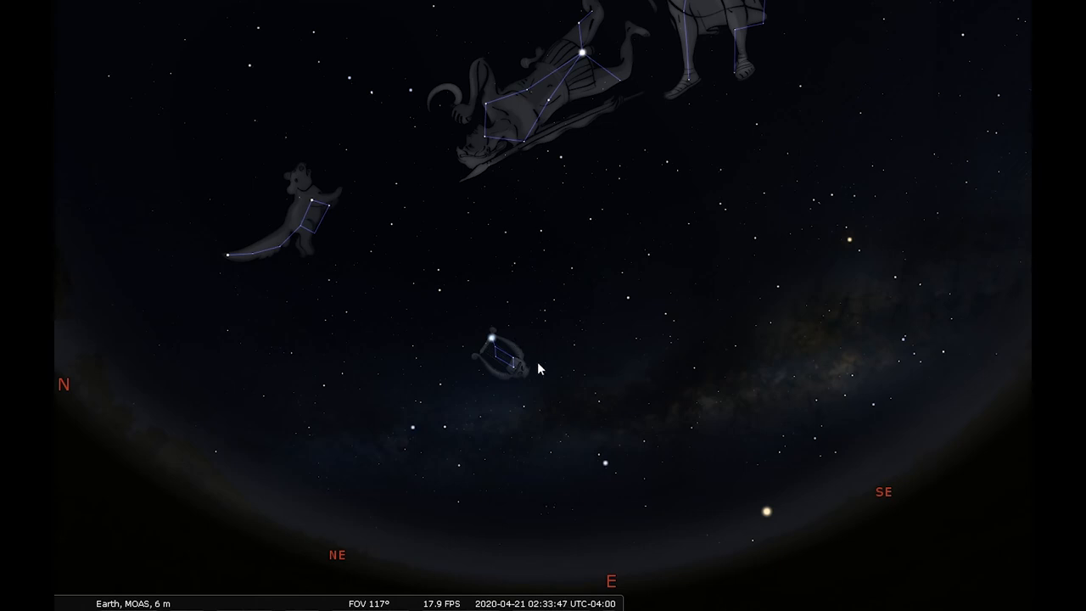
mouse_move(908, 206)
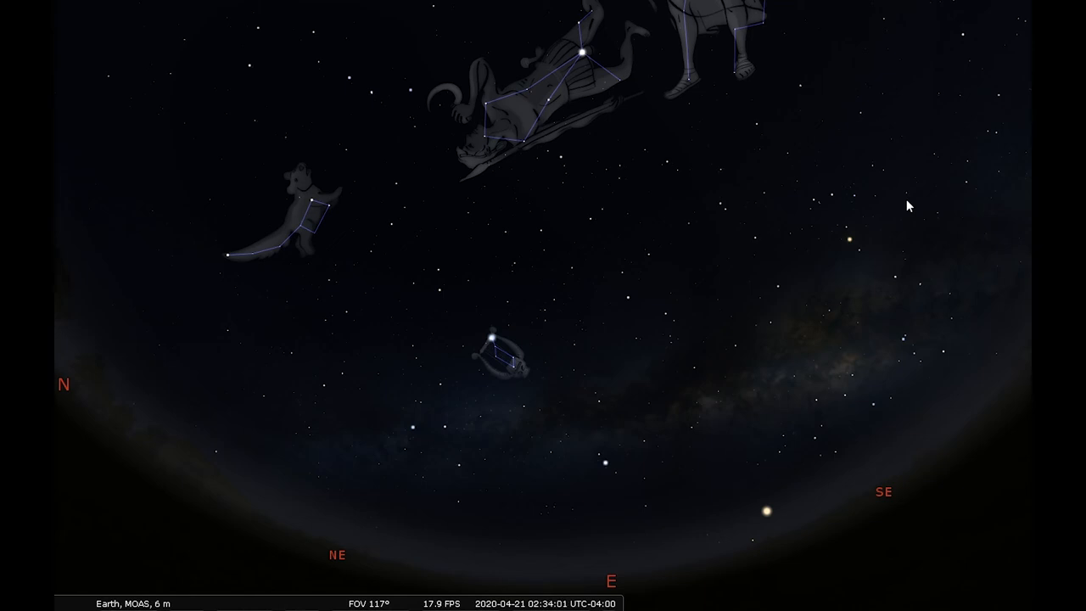
mouse_move(598, 380)
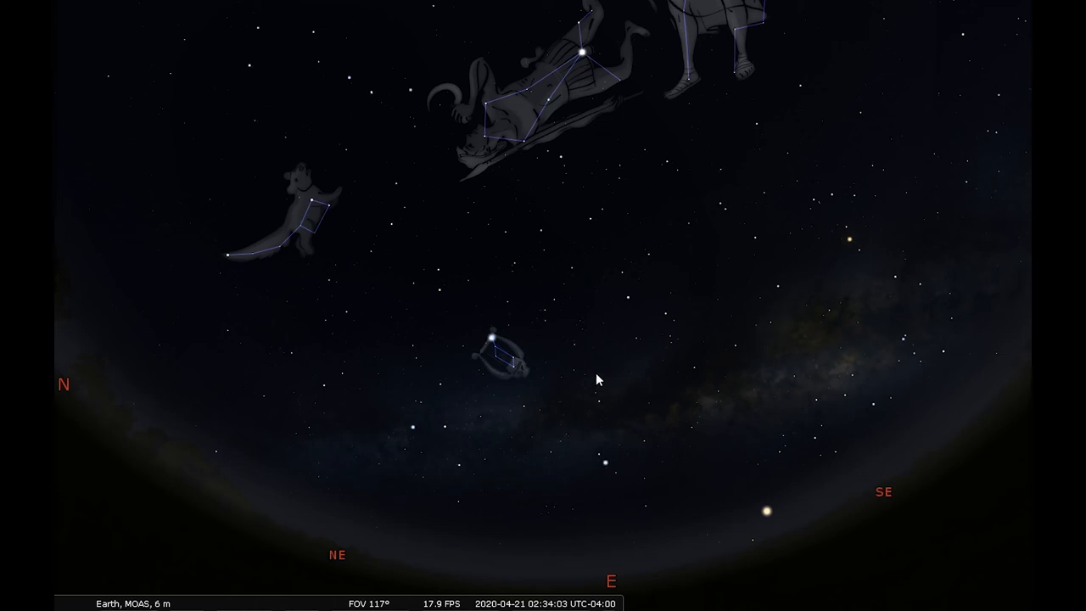
mouse_move(569, 373)
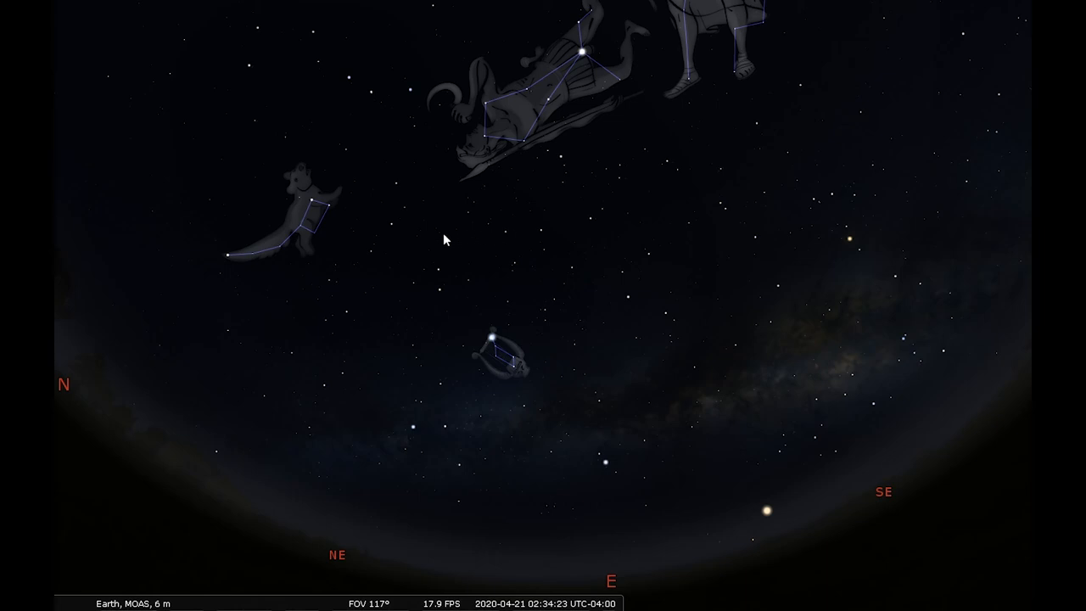
mouse_move(477, 567)
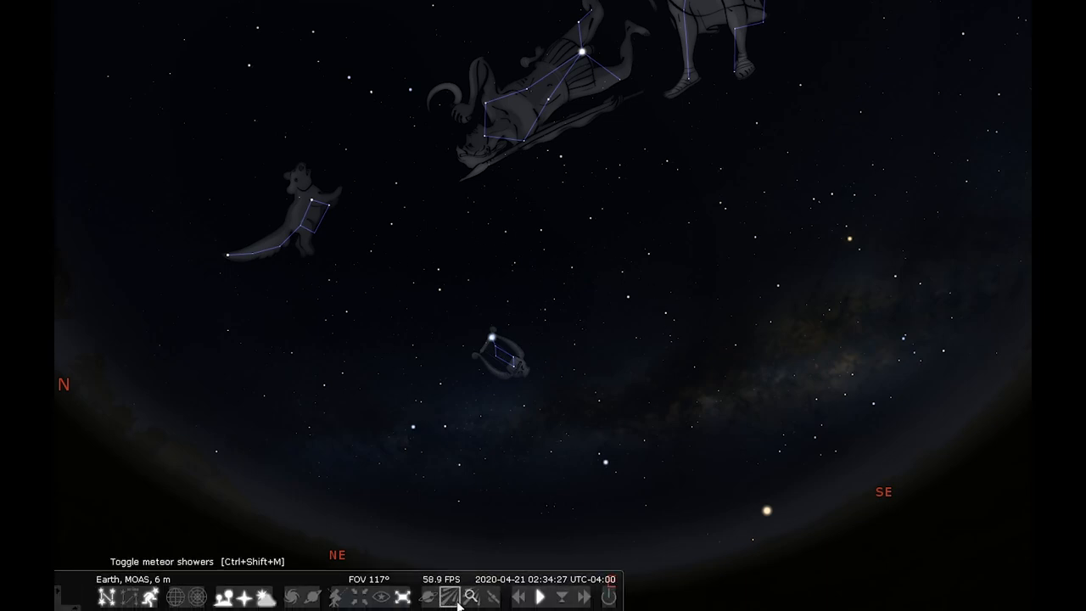
Turn on meteor shower radiants so the Lyrids label appears beside Lyra.
click(451, 597)
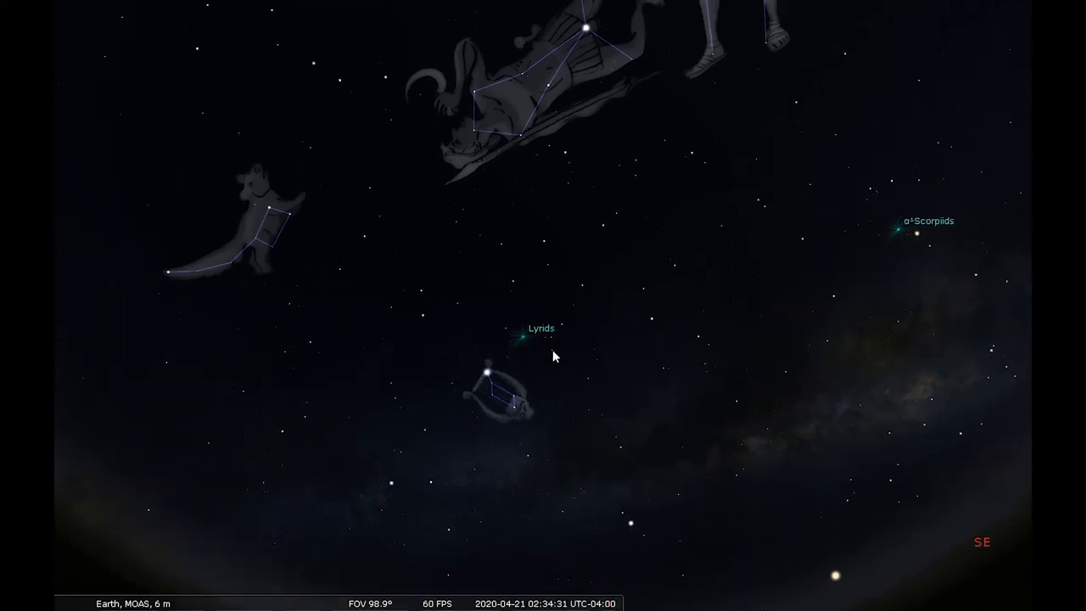
mouse_move(737, 85)
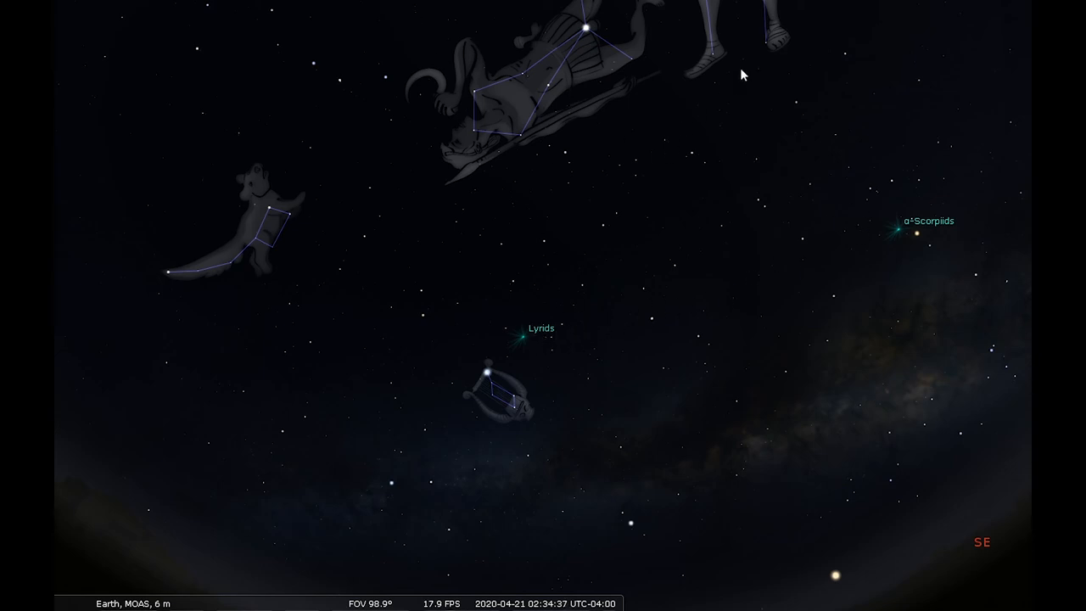
mouse_move(873, 44)
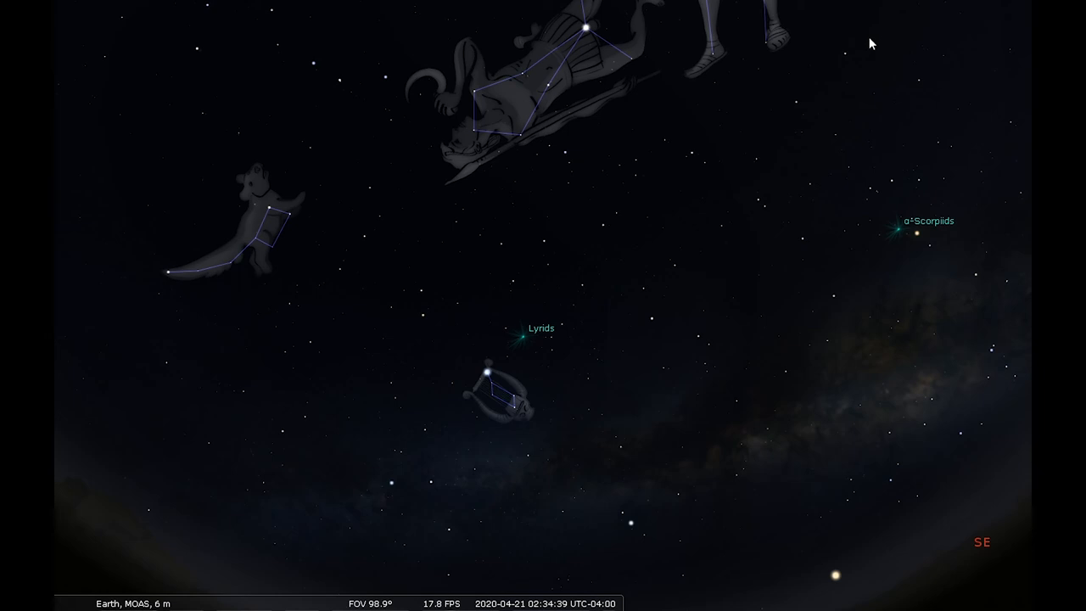
mouse_move(550, 331)
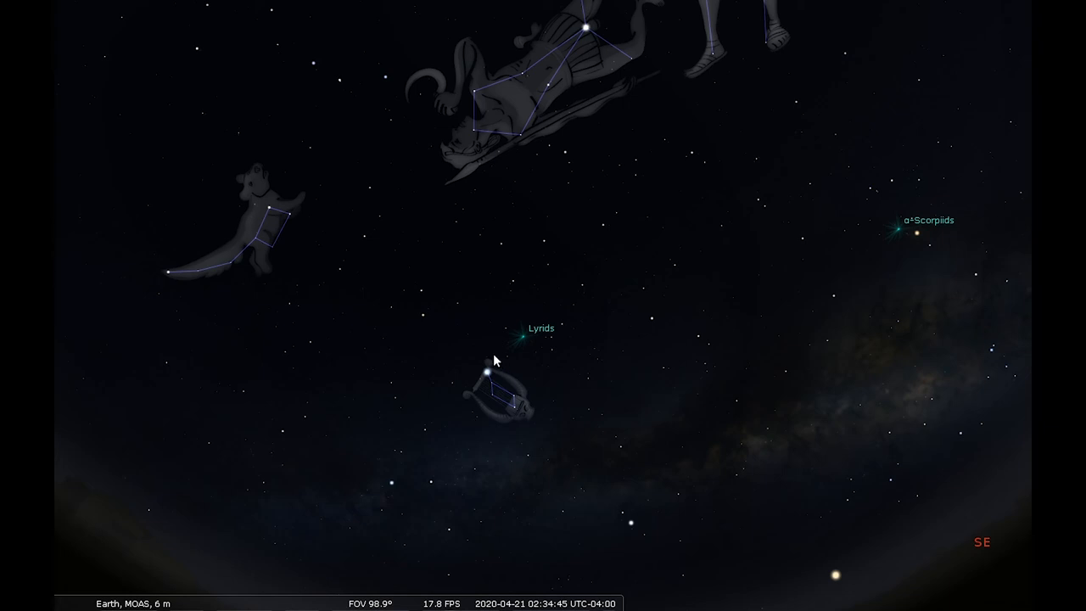
mouse_move(542, 342)
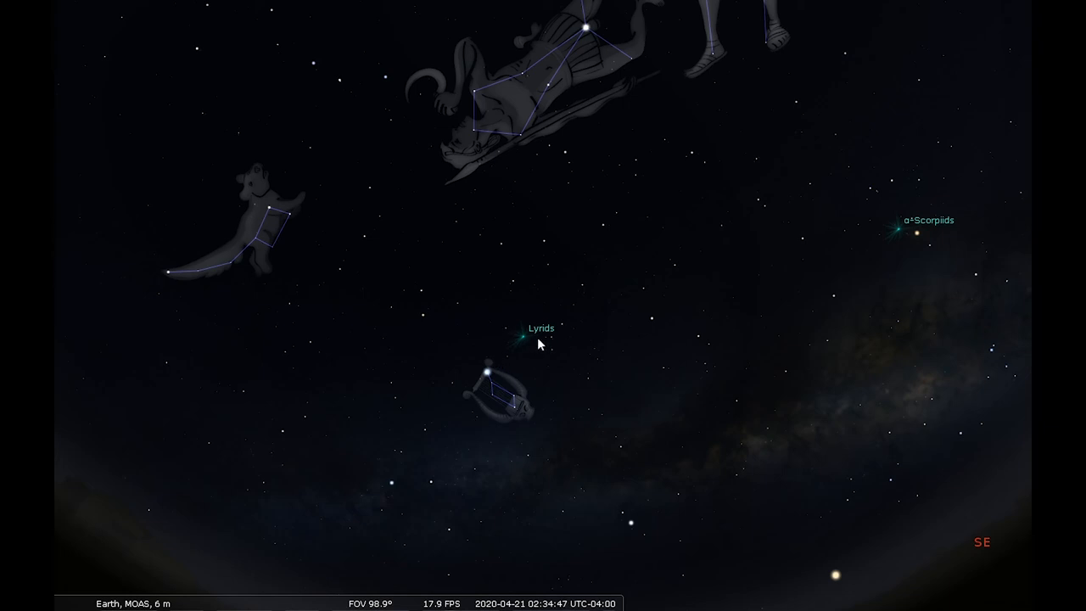
mouse_move(649, 382)
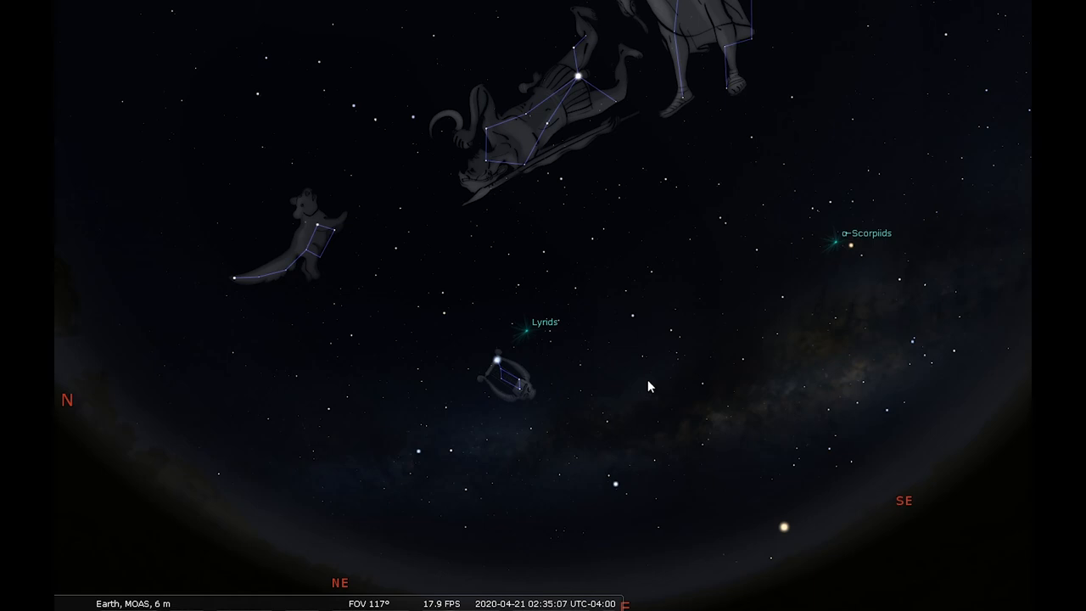
mouse_move(652, 431)
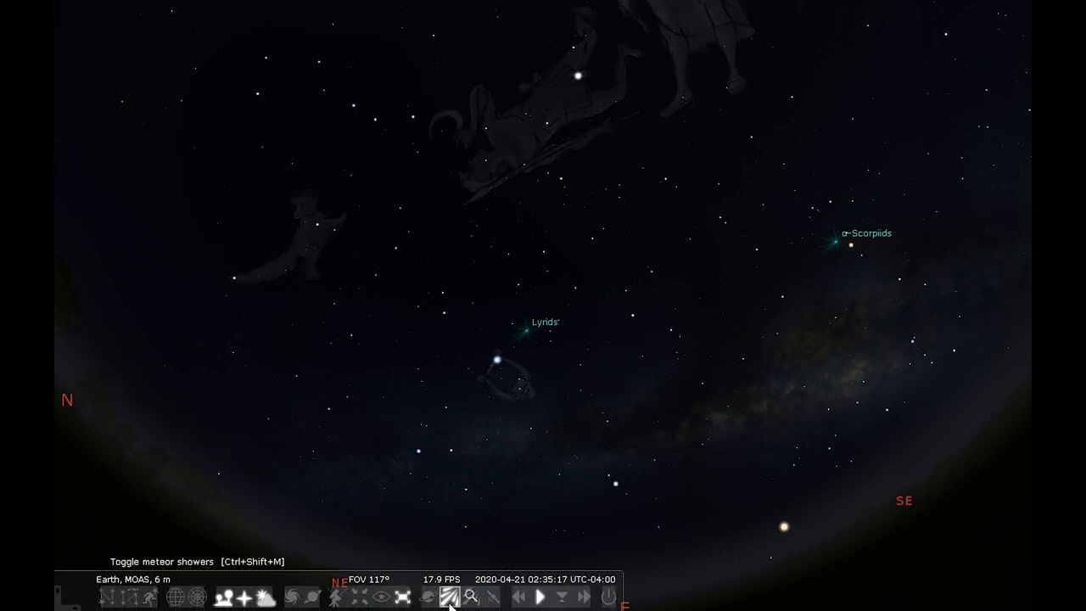
Hide the meteor shower radiants from the sky.
click(452, 597)
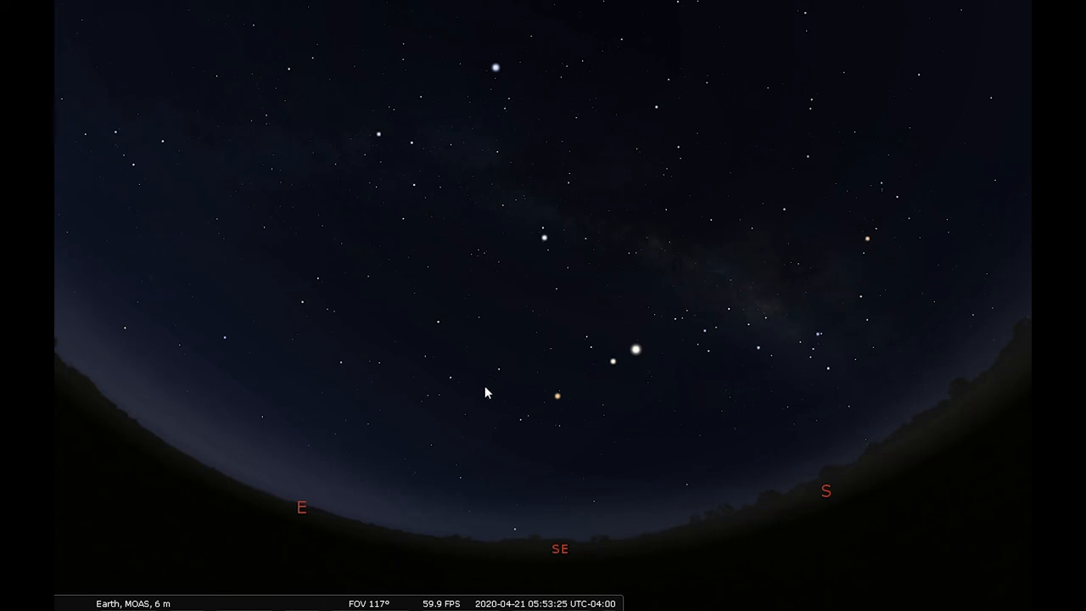
mouse_move(523, 432)
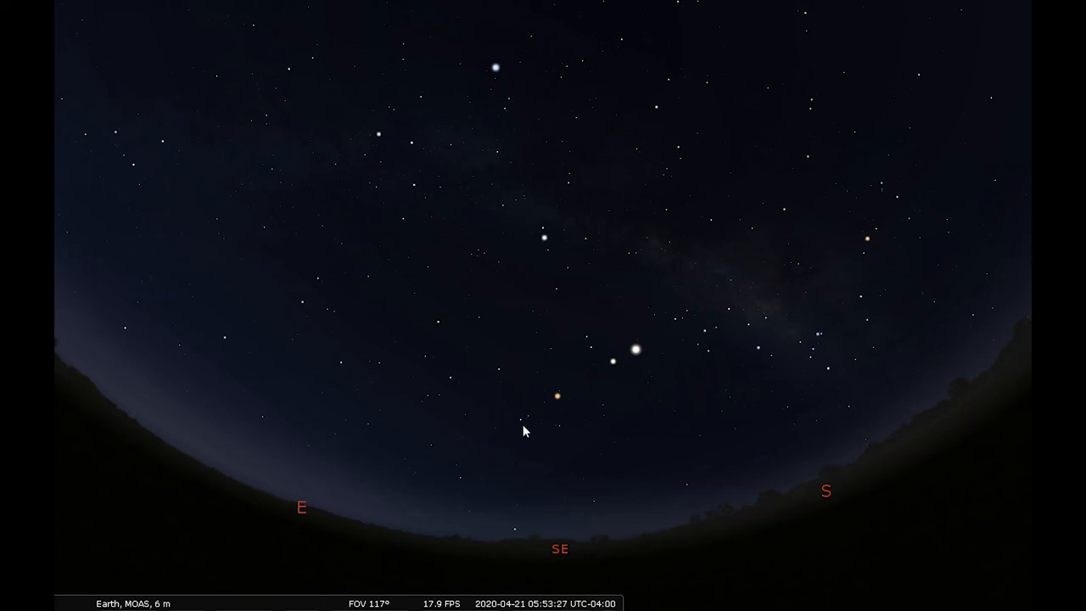
mouse_move(581, 414)
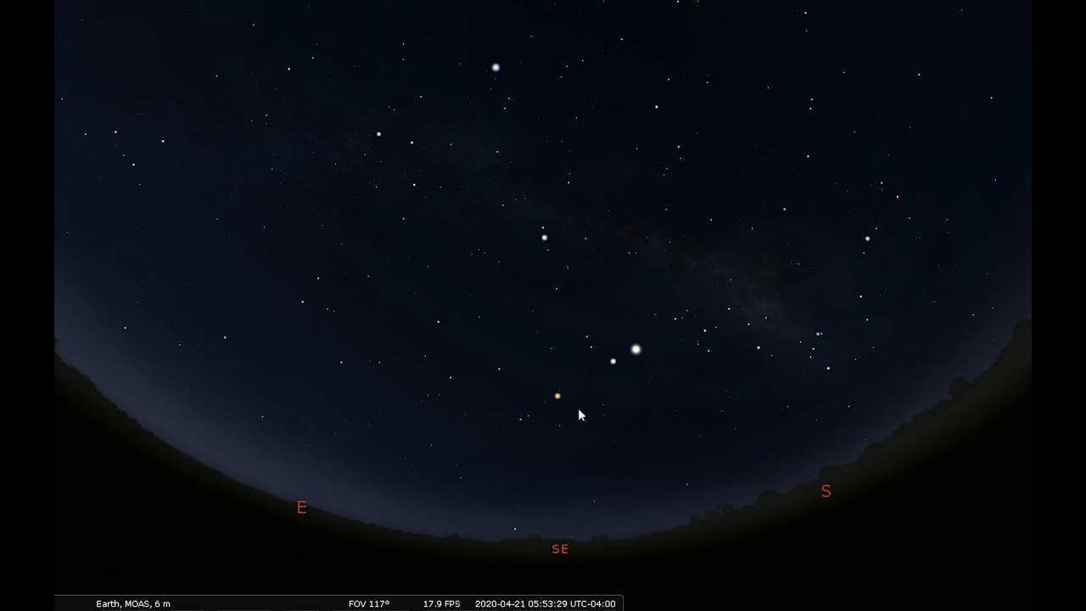
Select Mars for its details, then the neighbouring planet, ending on Jupiter.
click(559, 396)
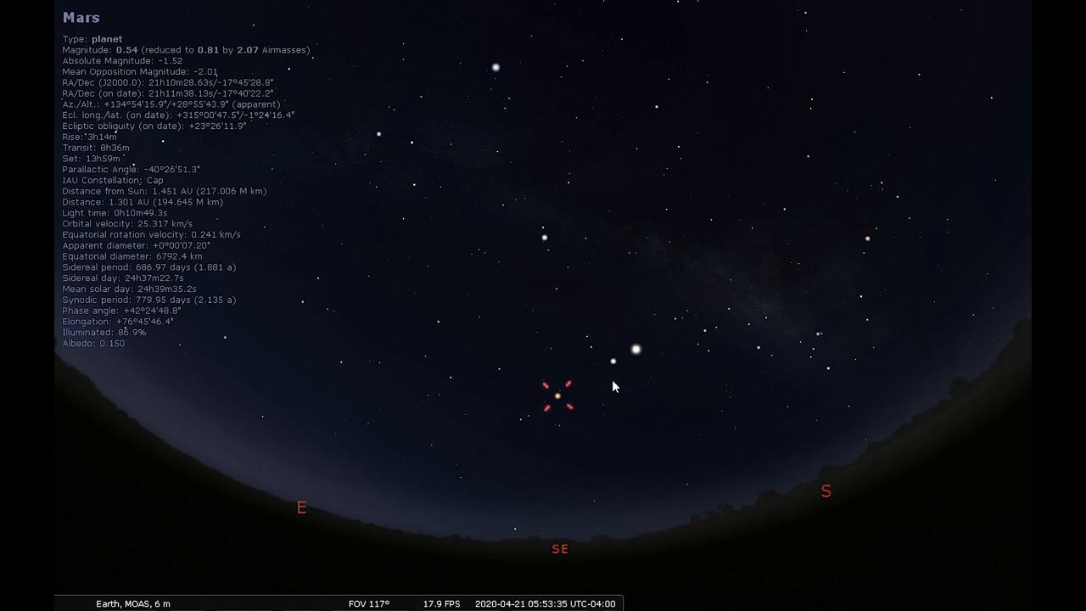
click(614, 364)
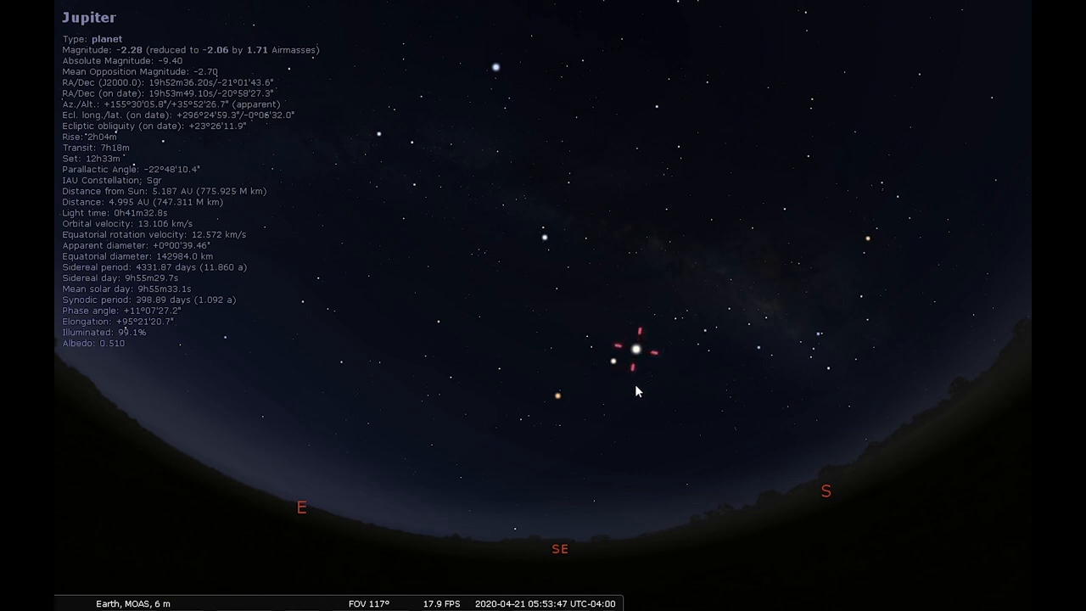
mouse_move(662, 333)
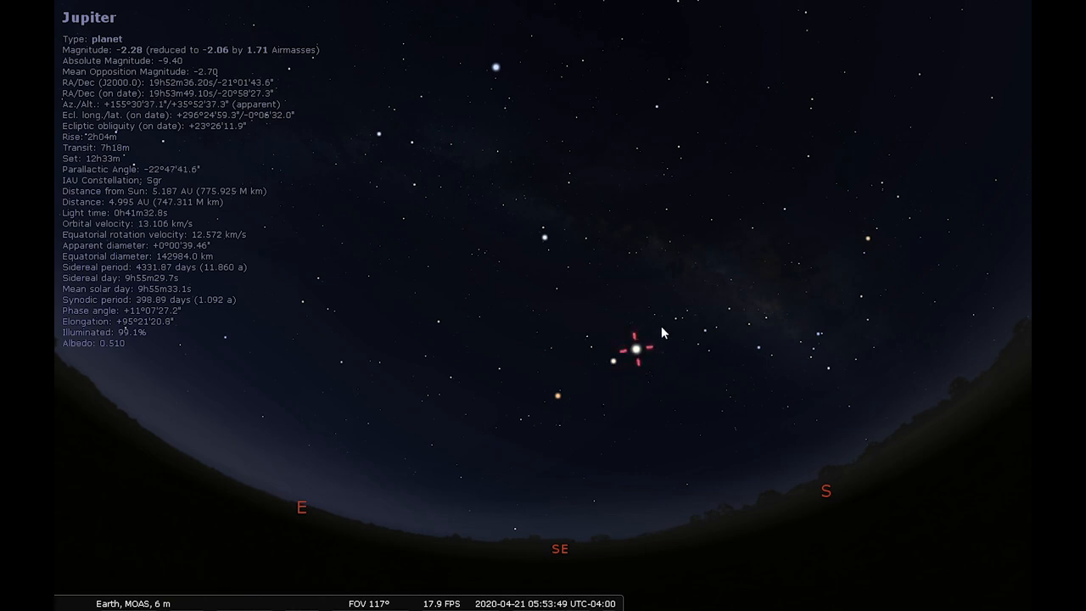